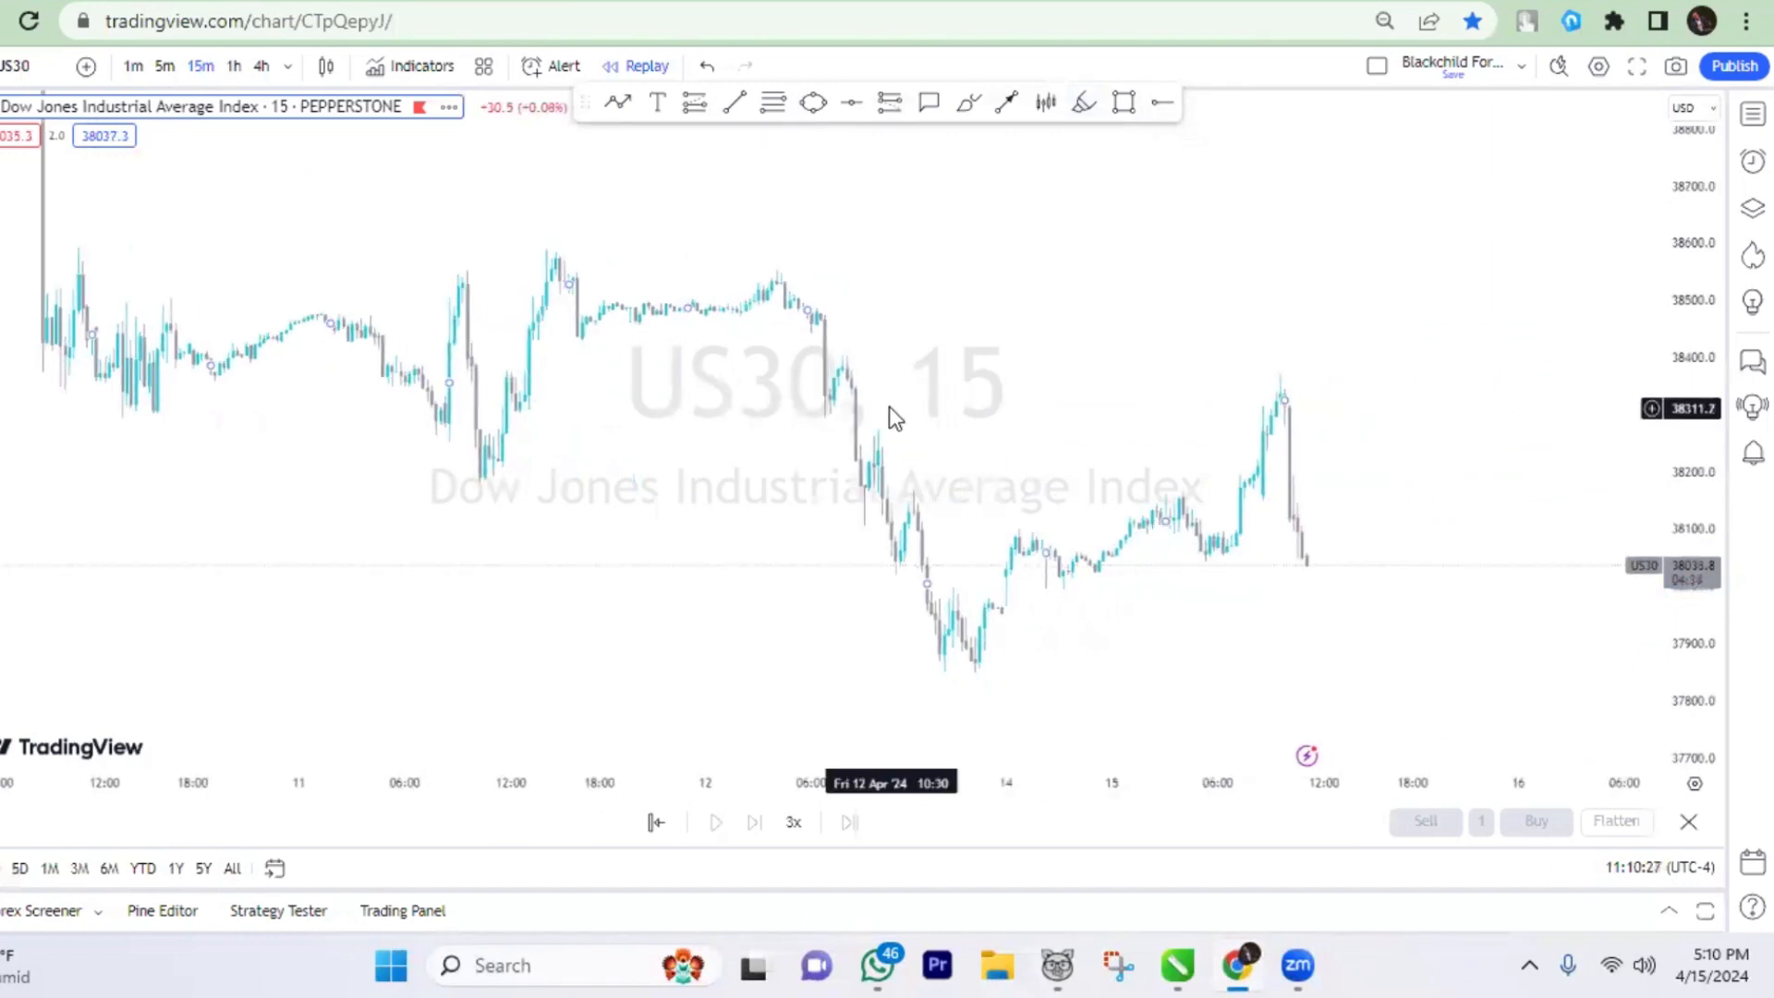
{"action": "mouse_move", "coordinate": [1127, 103]}
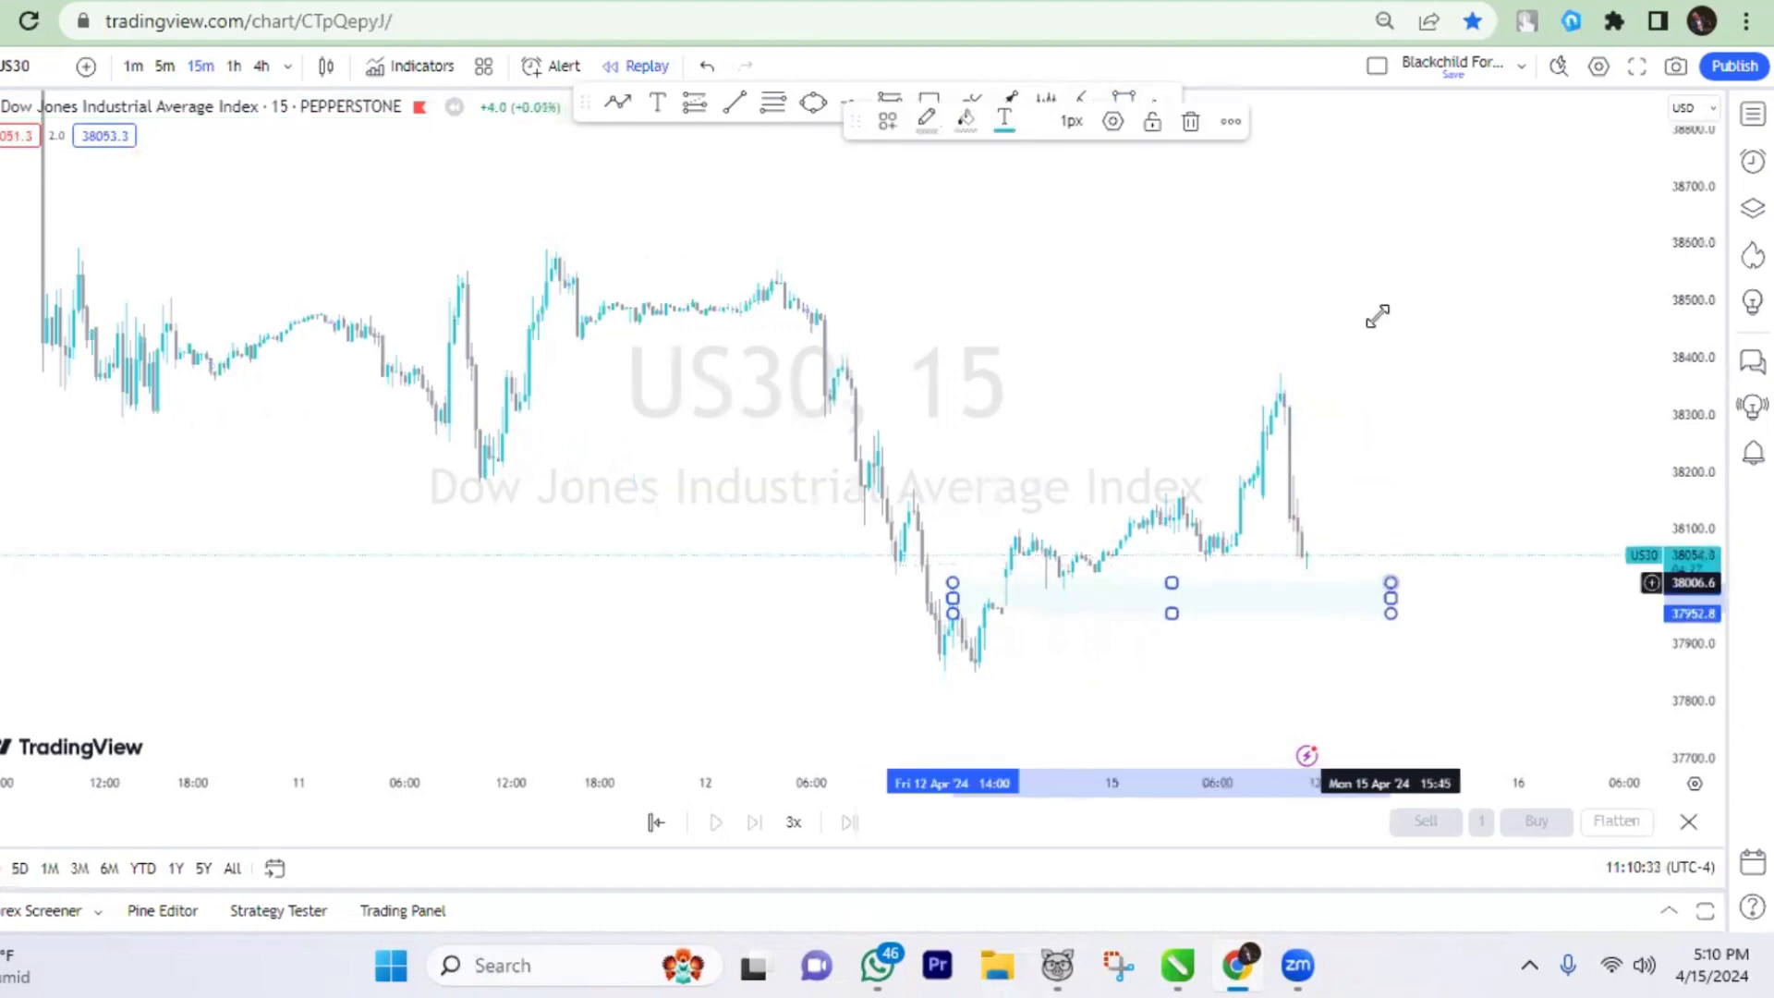
- Fill the new zone light blue and start another zone above the existing ones
{"action": "left_click", "coordinate": [964, 121]}
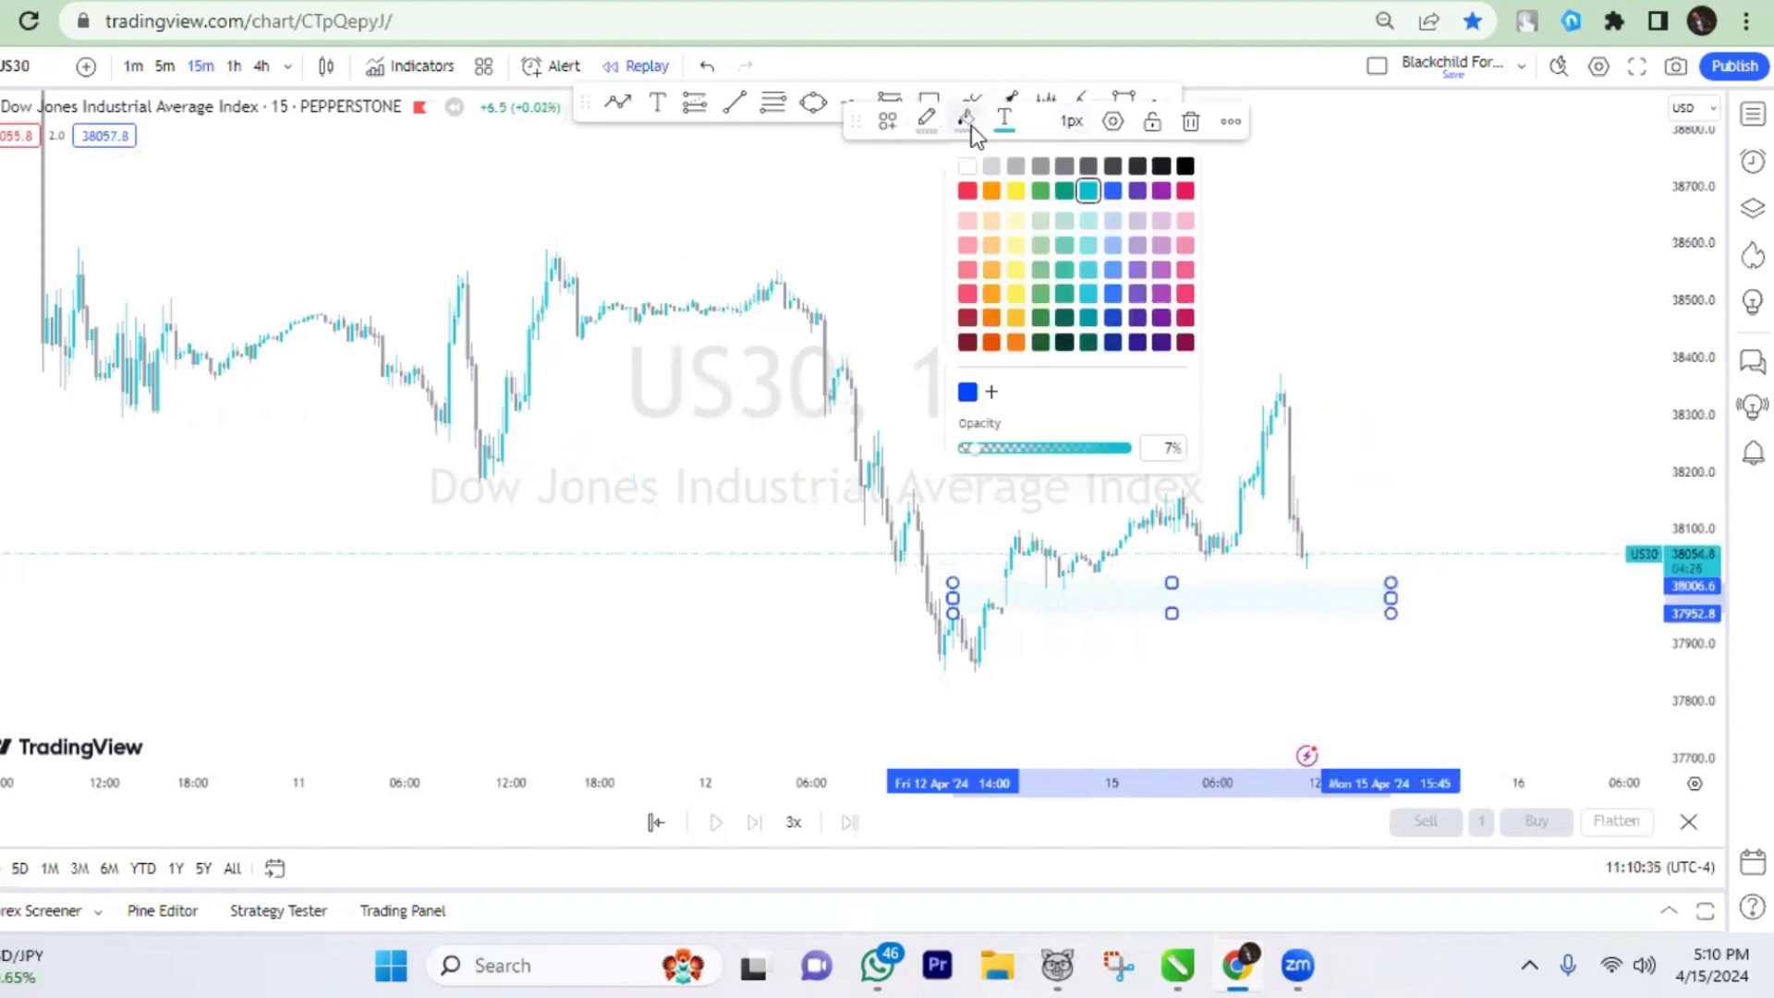
{"action": "mouse_move", "coordinate": [1352, 517]}
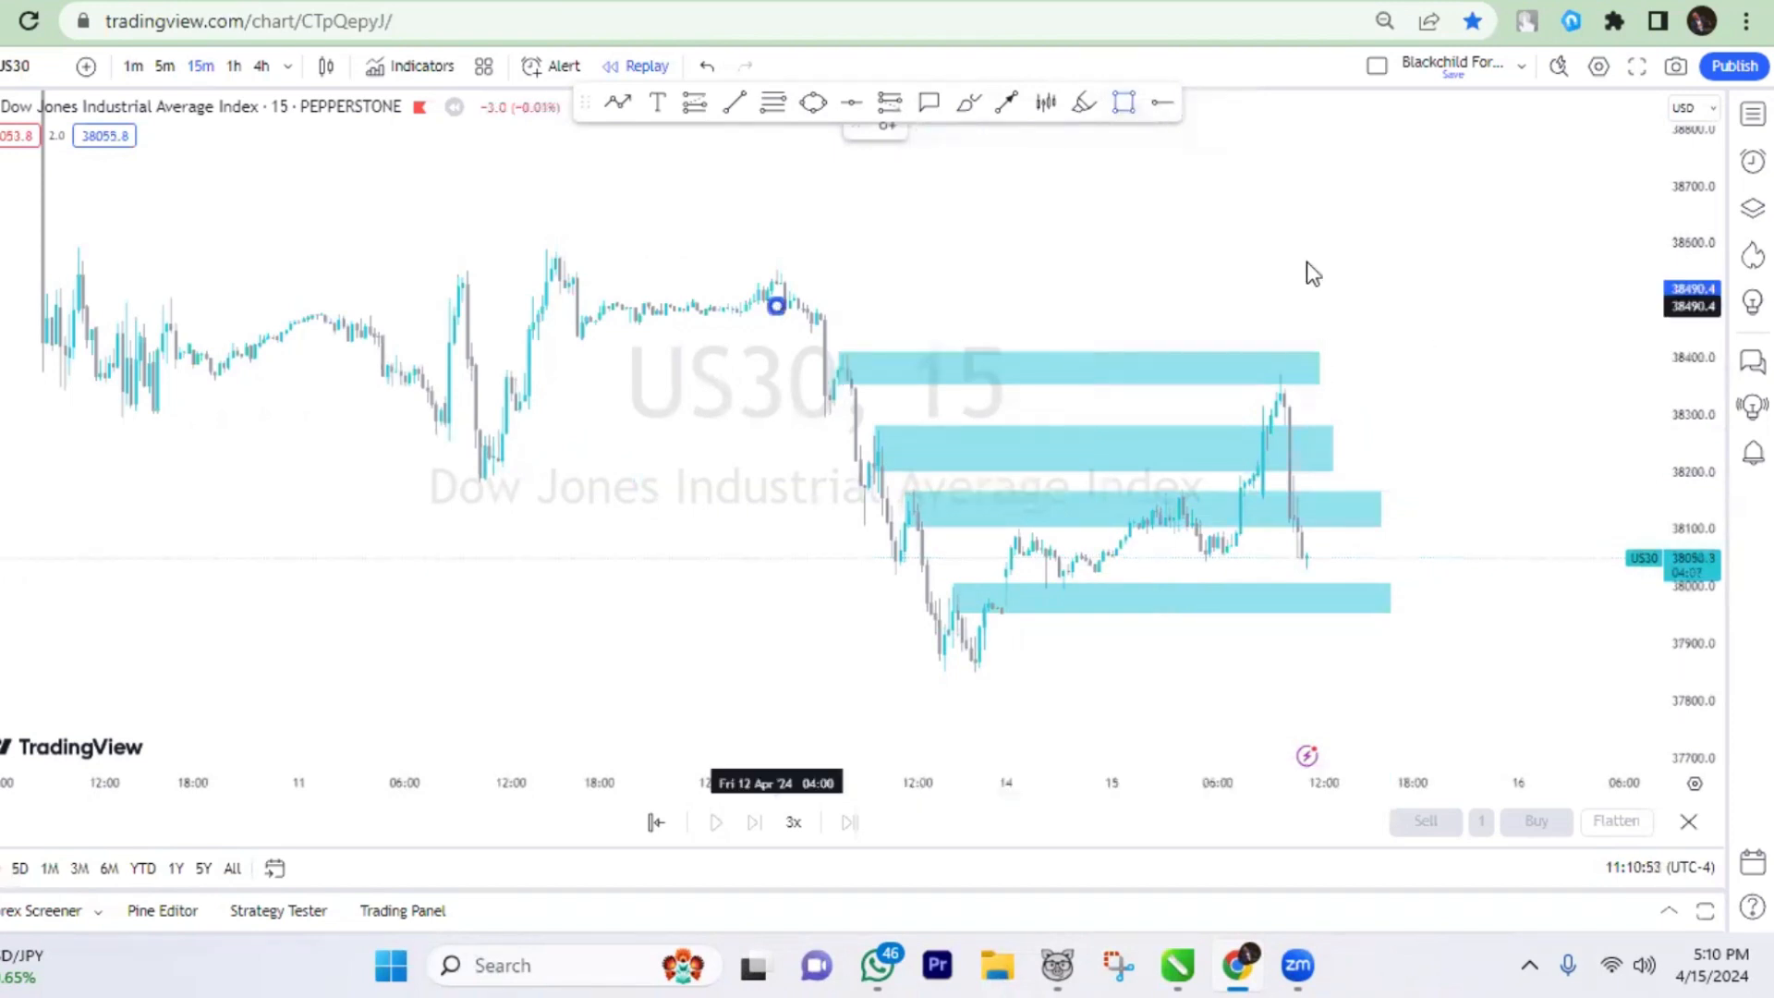
{"action": "left_click", "coordinate": [777, 303]}
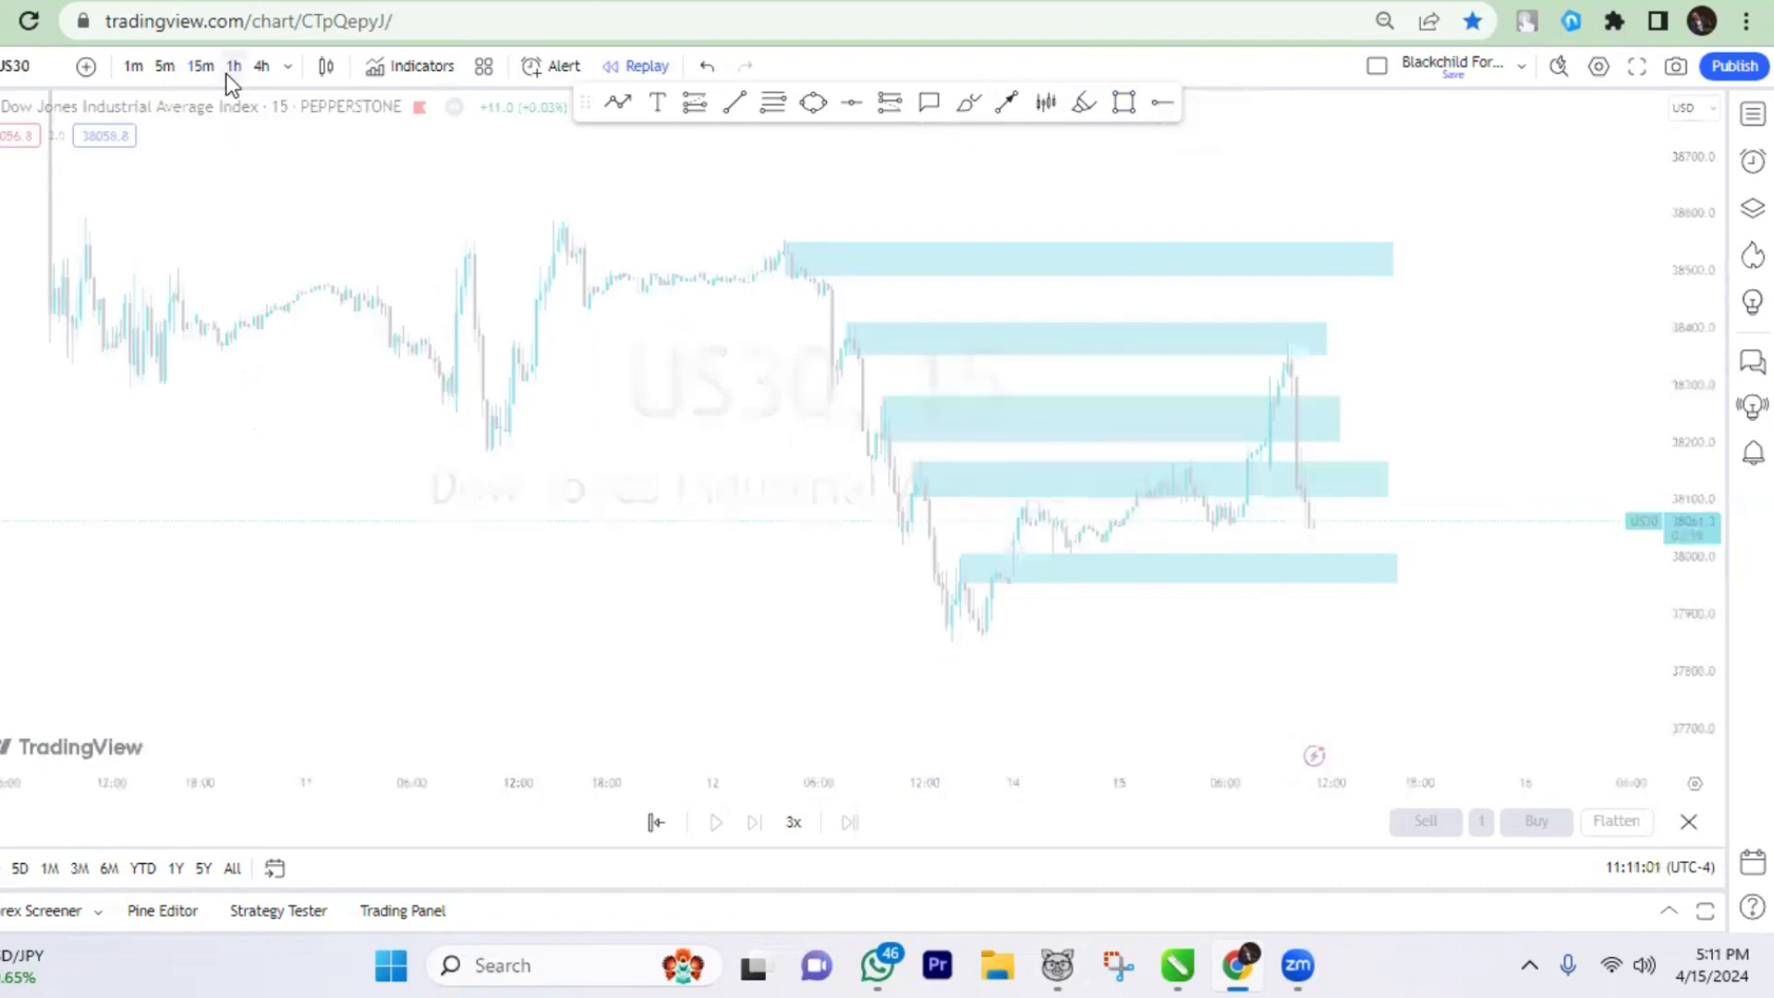
- Switch the US30 chart to the 1-hour timeframe
{"action": "left_click", "coordinate": [233, 66]}
{"action": "type", "text": "discount"}
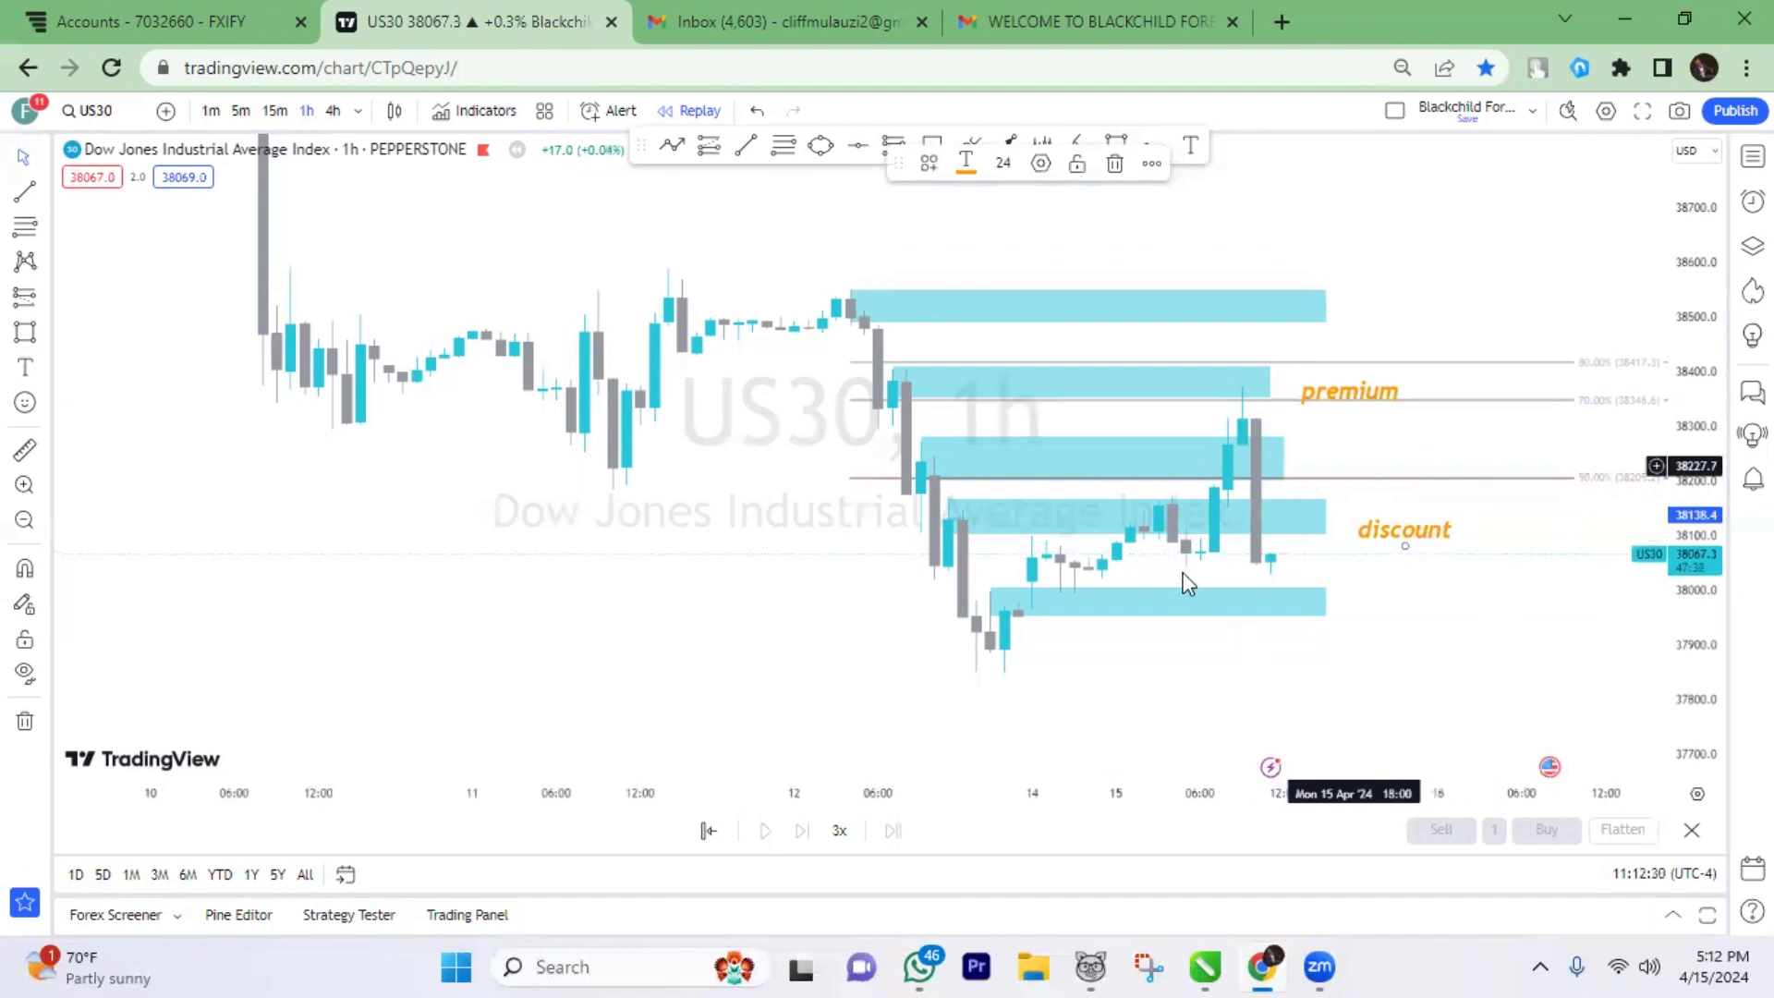
- Select the new lower and upper fair value gap zones and open their actions menus
{"action": "left_click", "coordinate": [1188, 601]}
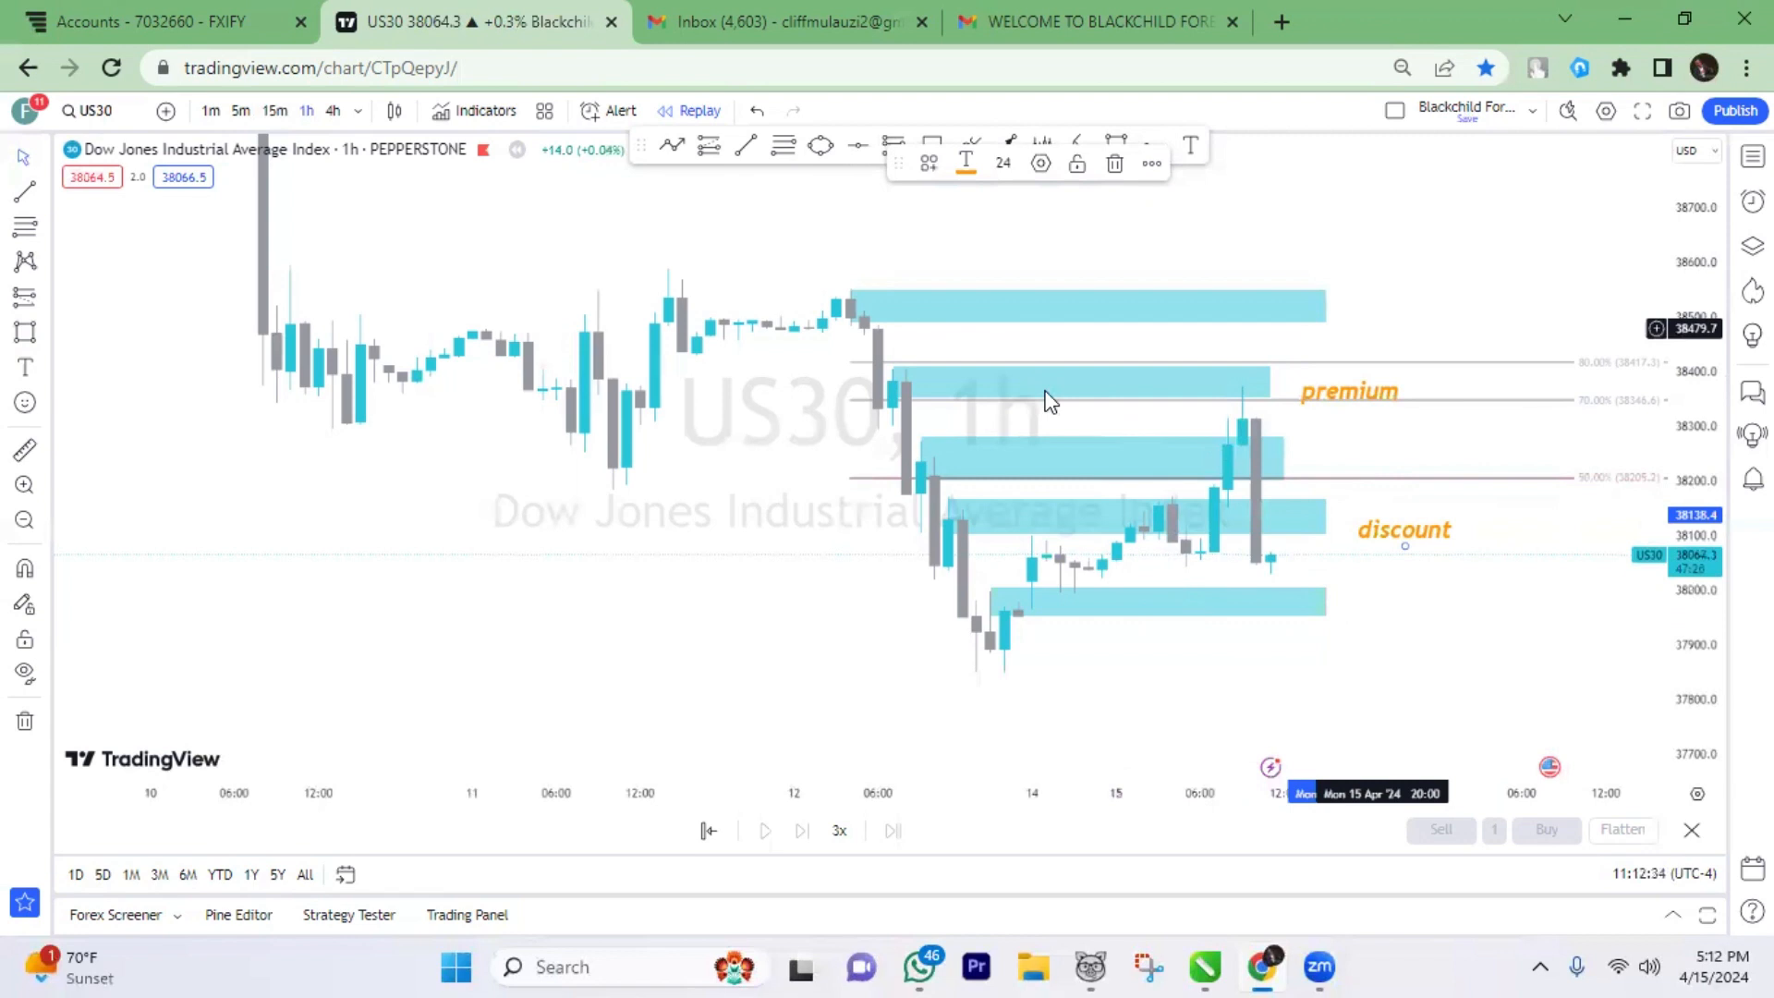
{"action": "mouse_move", "coordinate": [1224, 469]}
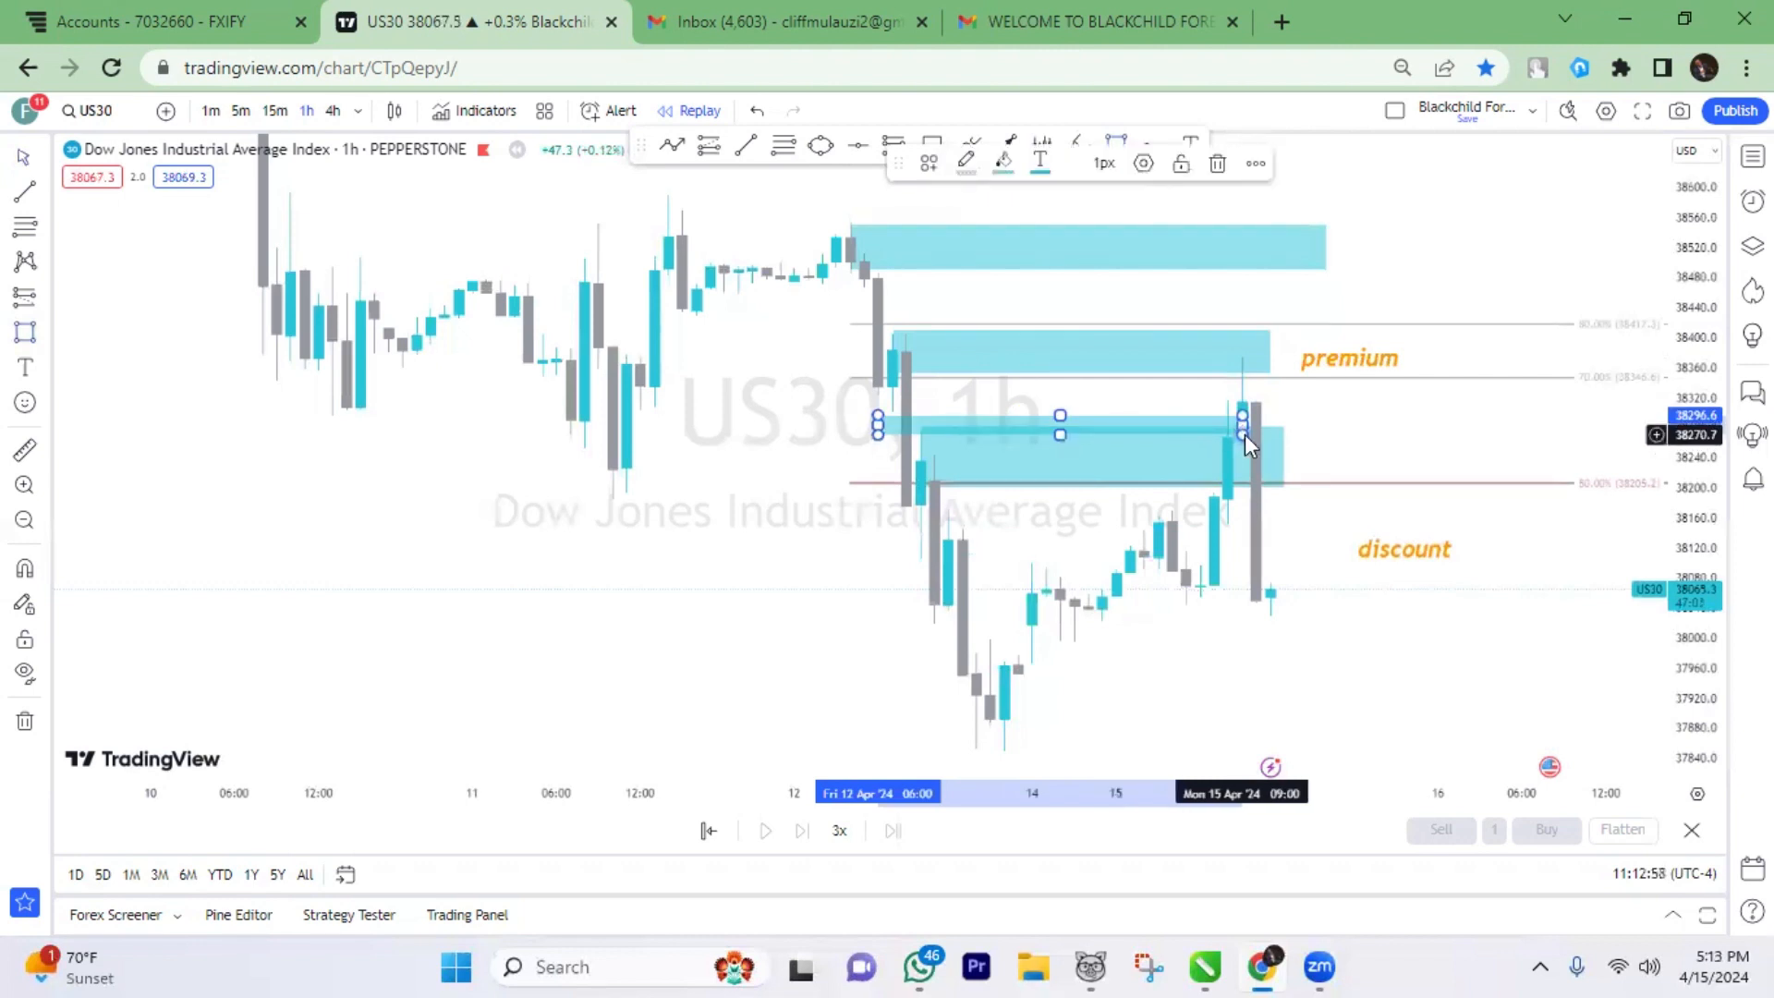
{"action": "right_click", "coordinate": [1245, 441]}
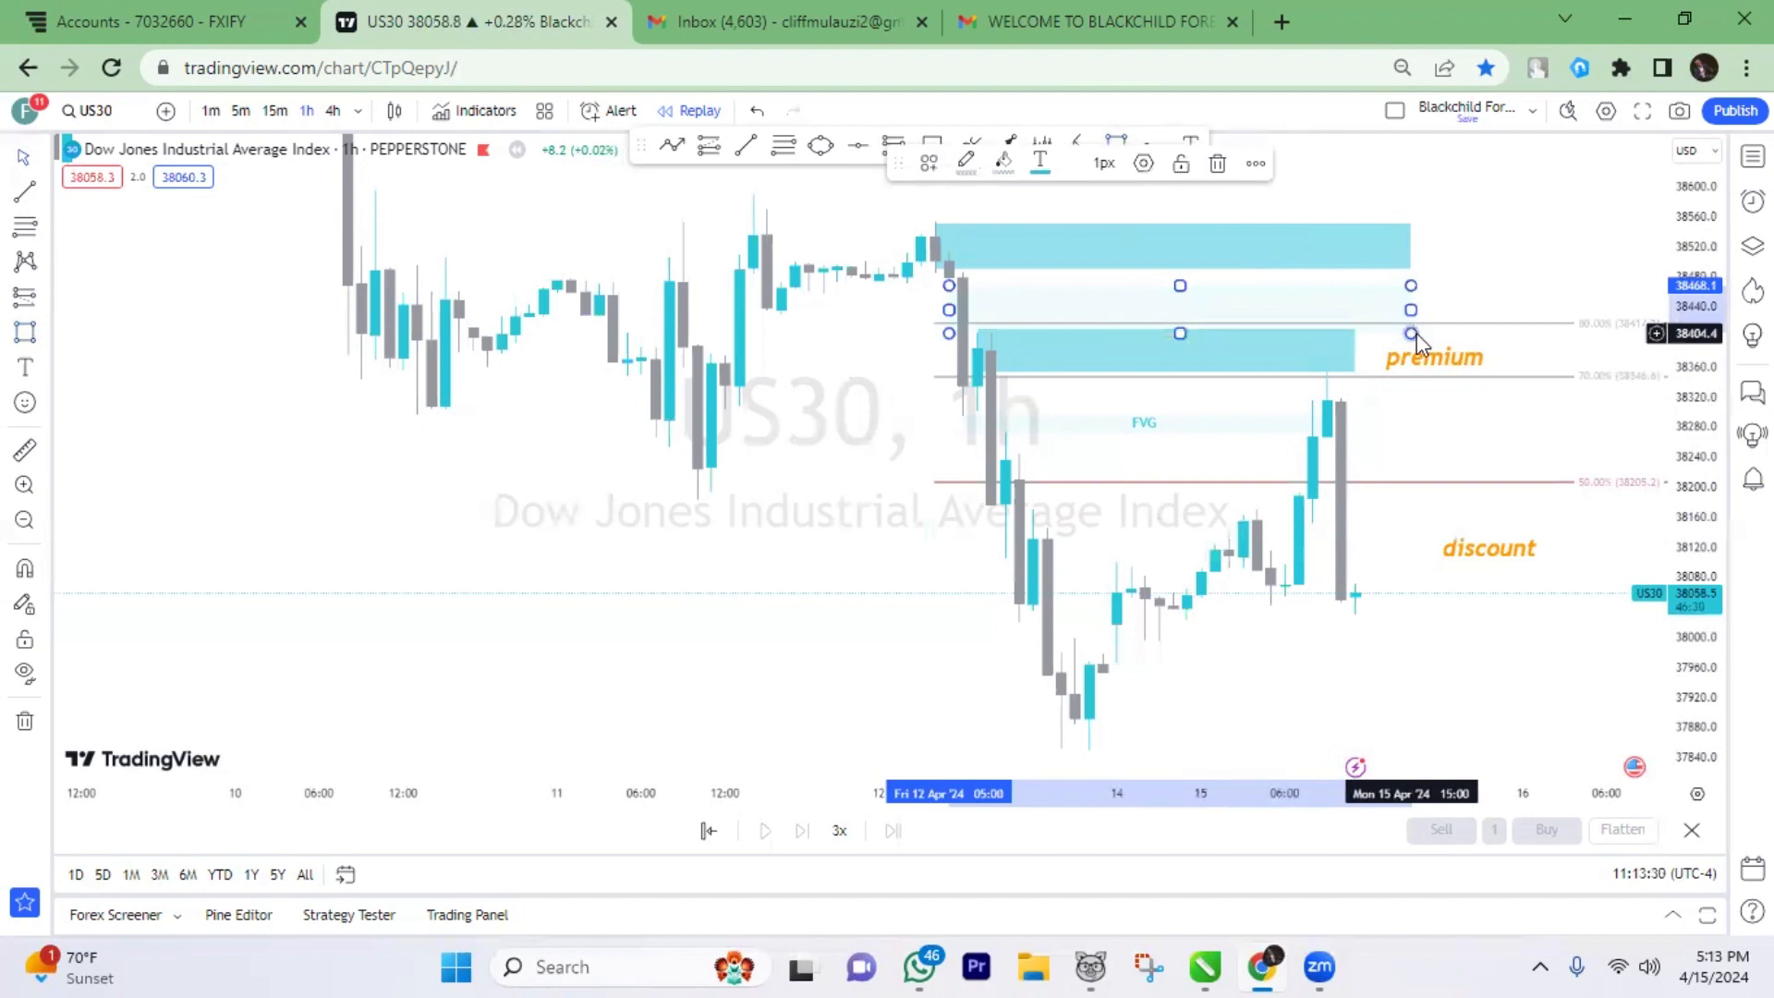
{"action": "right_click", "coordinate": [1410, 333]}
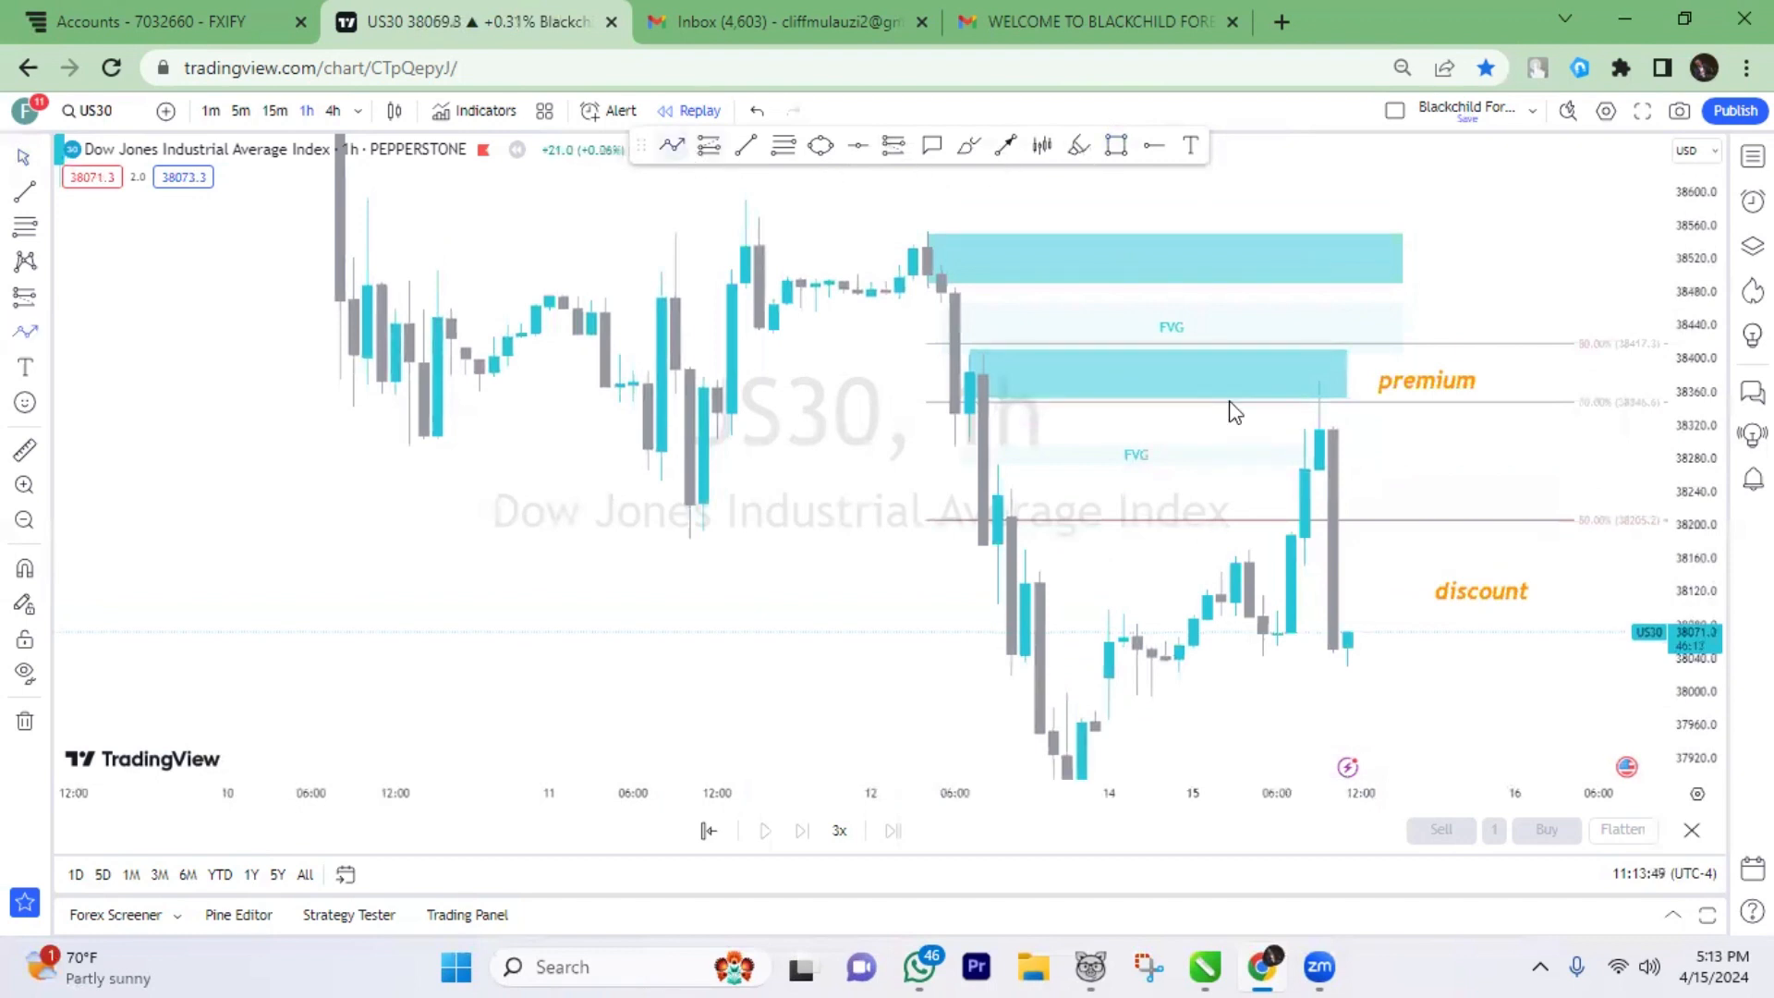
- Draw the path up from the premium zone, arrowing down to the 50% level, and remove the top zone
{"action": "left_click_drag", "start_coordinate": [1332, 397], "coordinate": [1364, 277]}
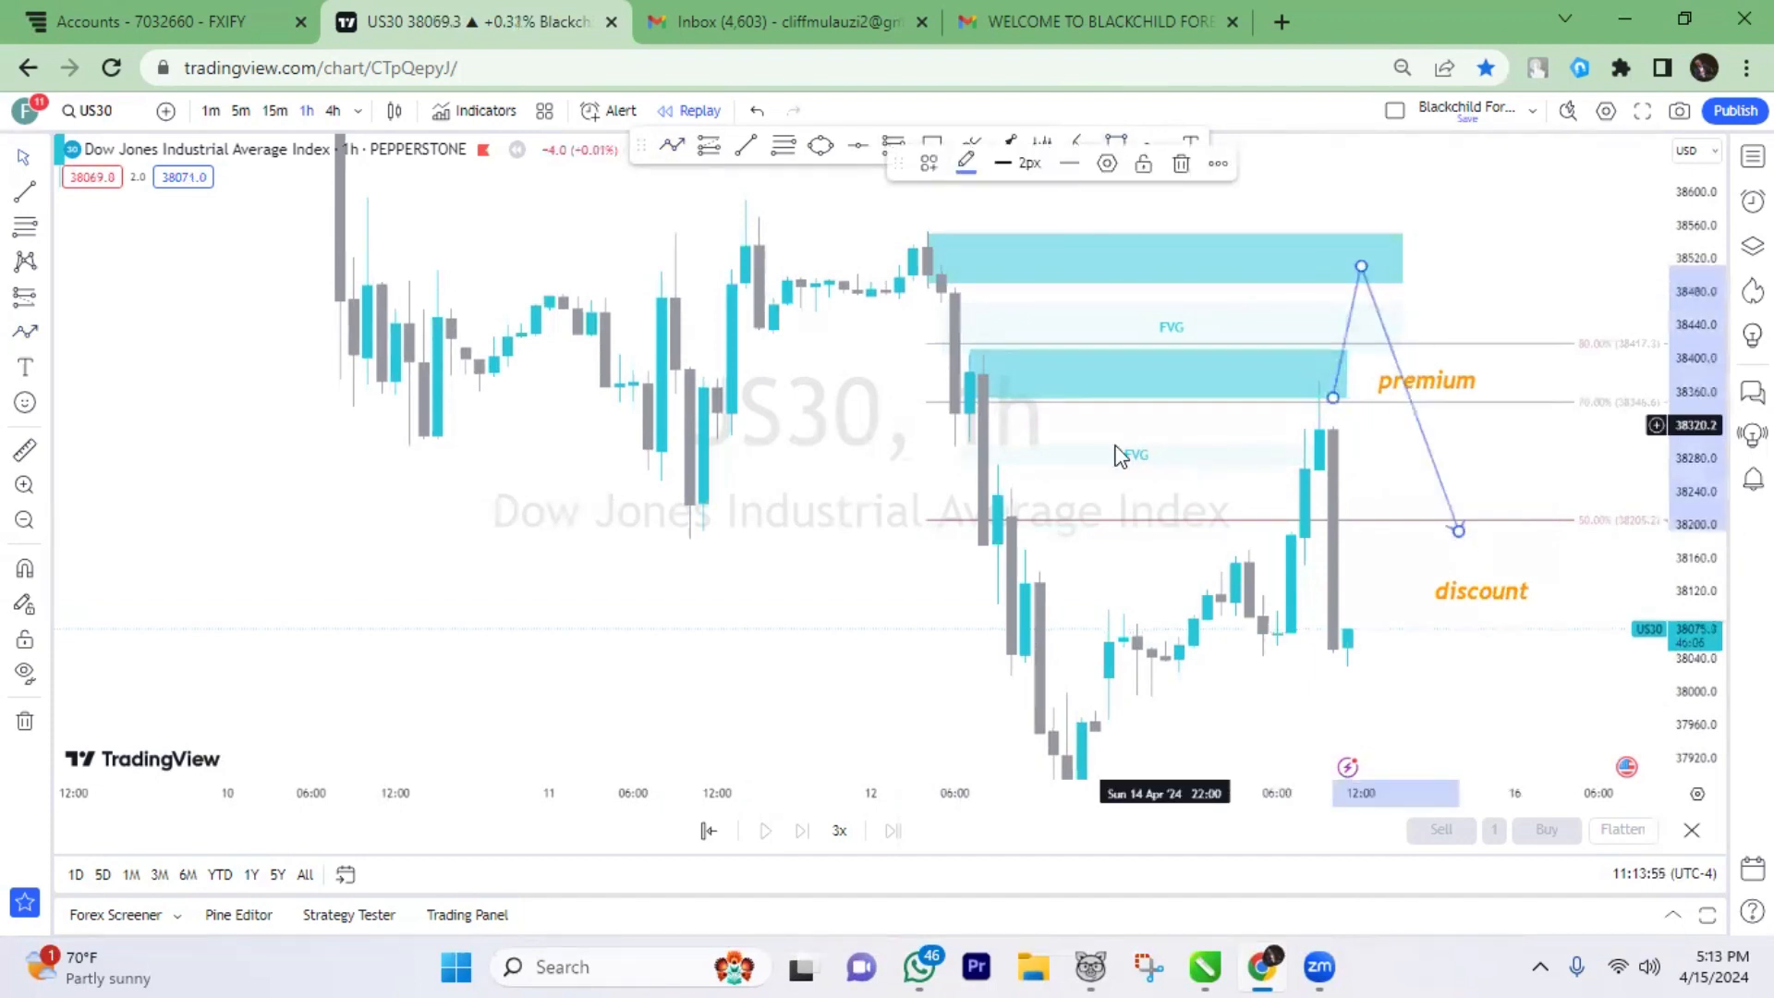
{"action": "left_click", "coordinate": [1173, 354]}
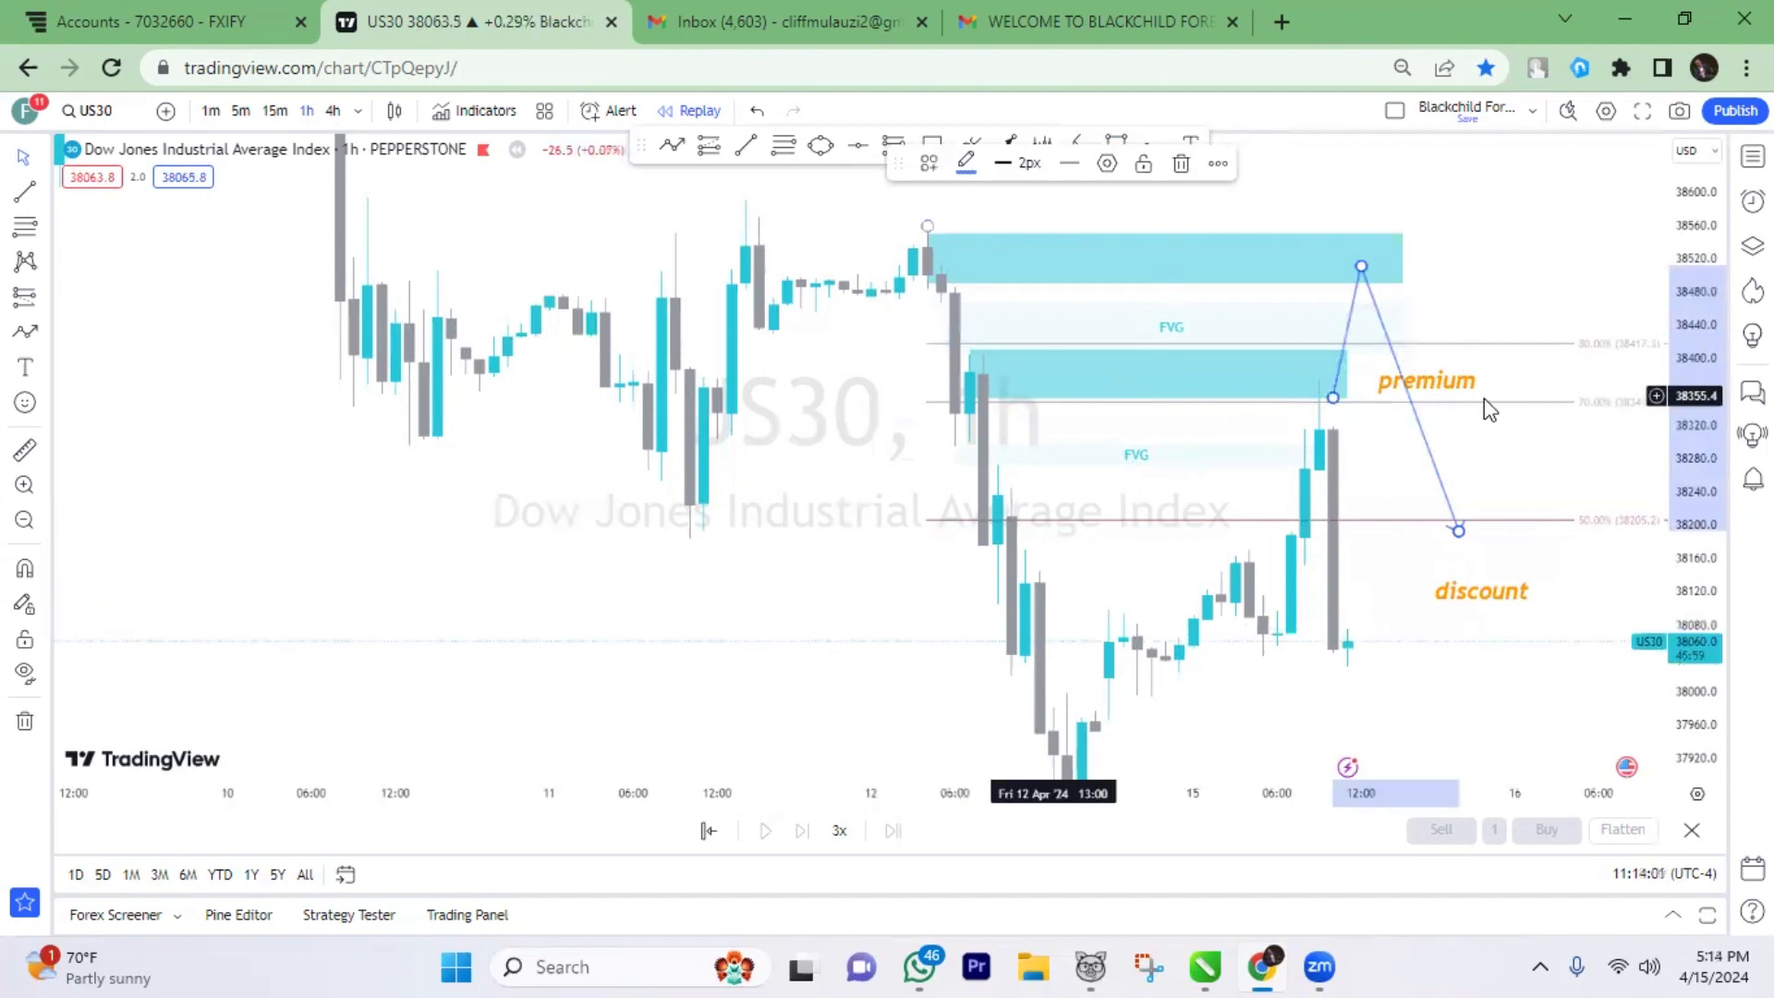
{"action": "mouse_move", "coordinate": [1014, 392]}
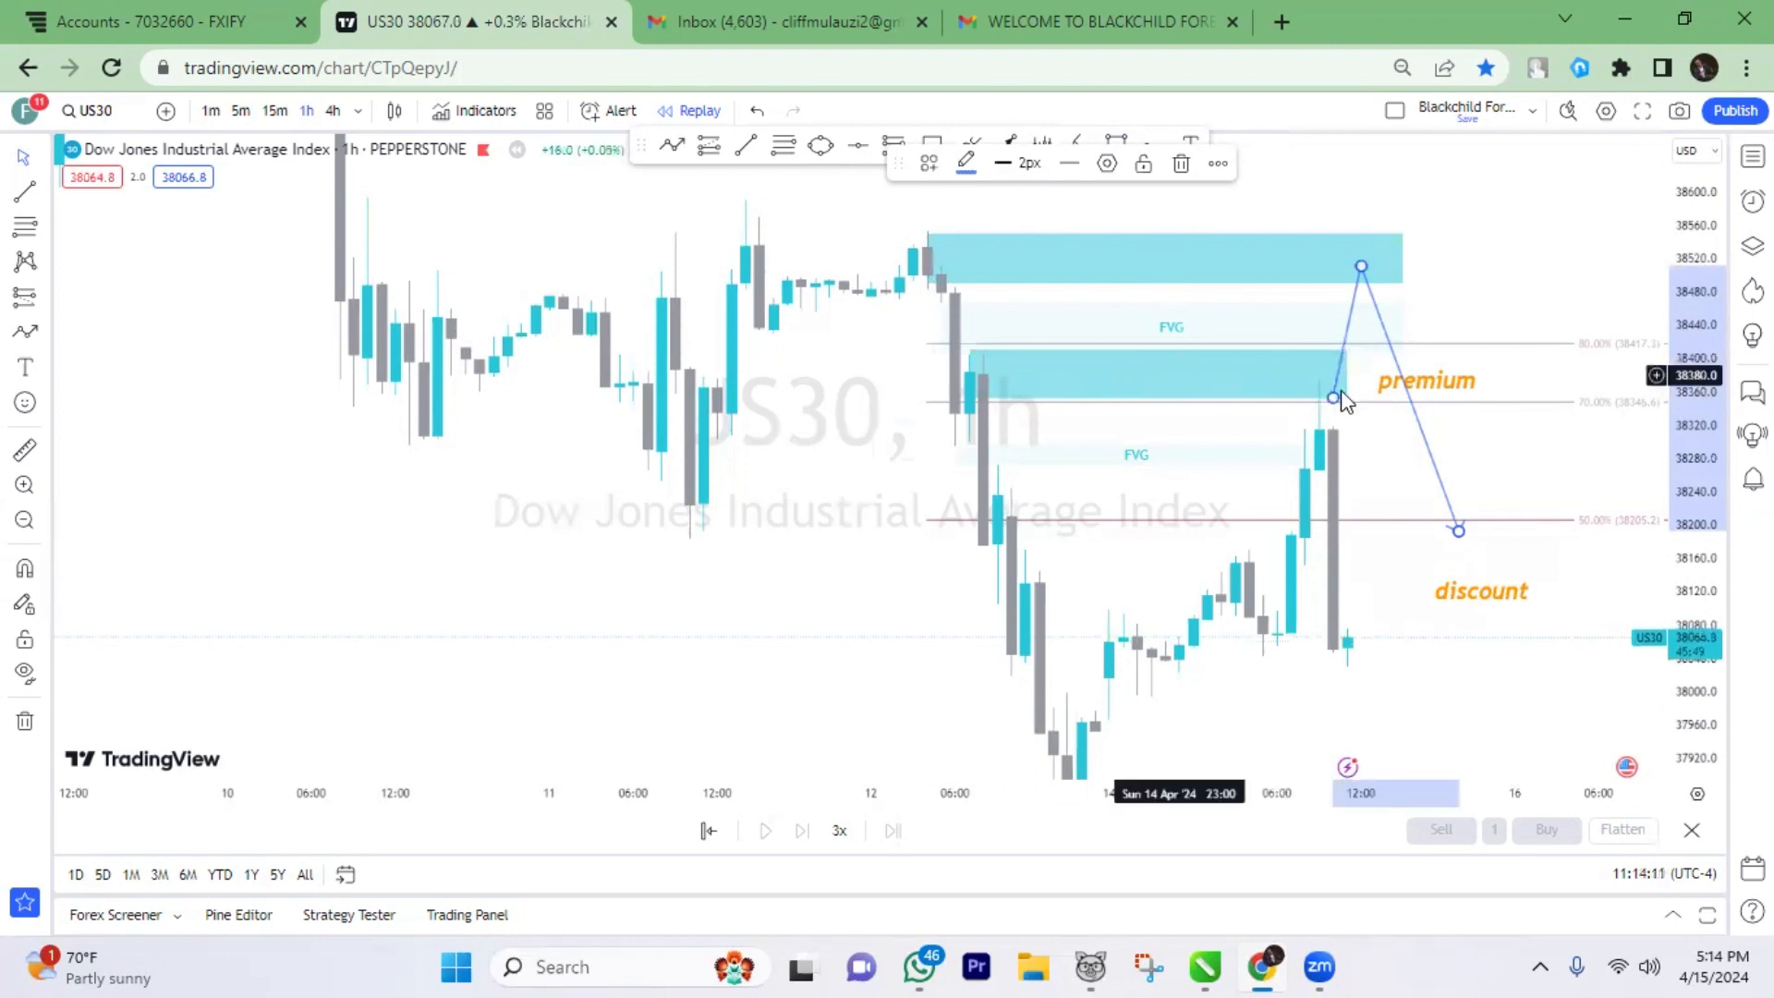
{"action": "left_click", "coordinate": [1165, 261]}
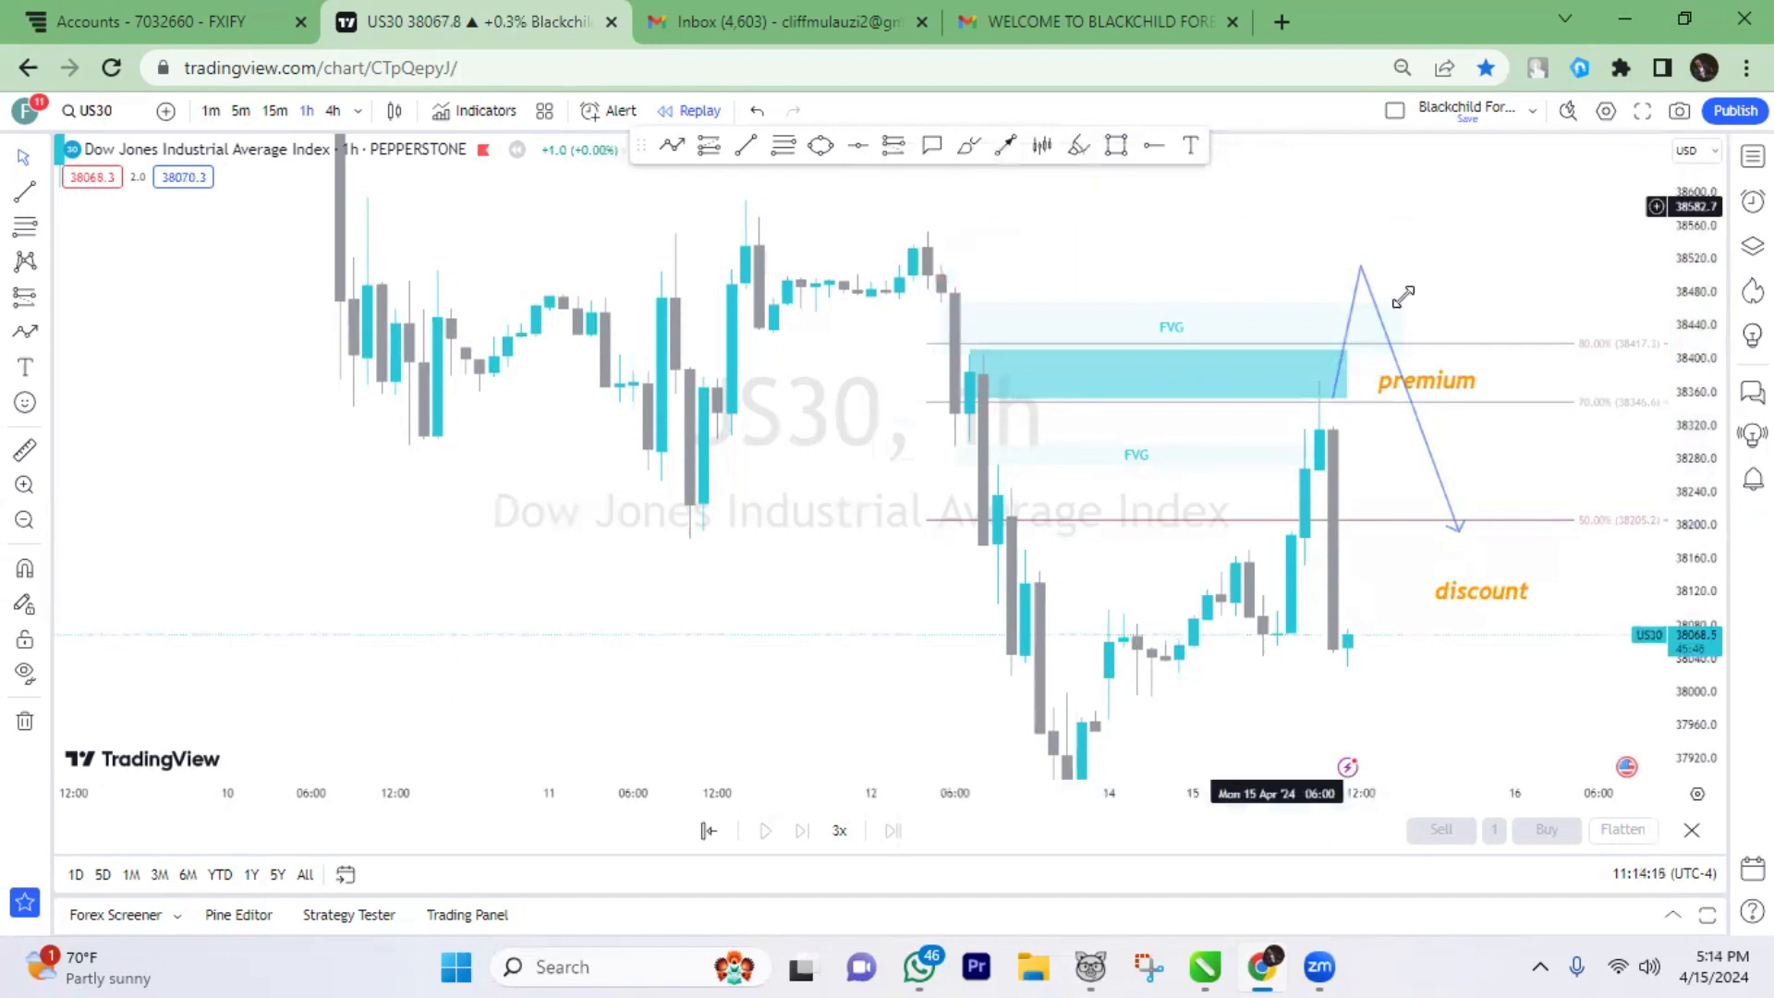
- Switch to 5-minute candles, remove the FVG zone, and open the chart time-zone list
{"action": "left_click", "coordinate": [1171, 328]}
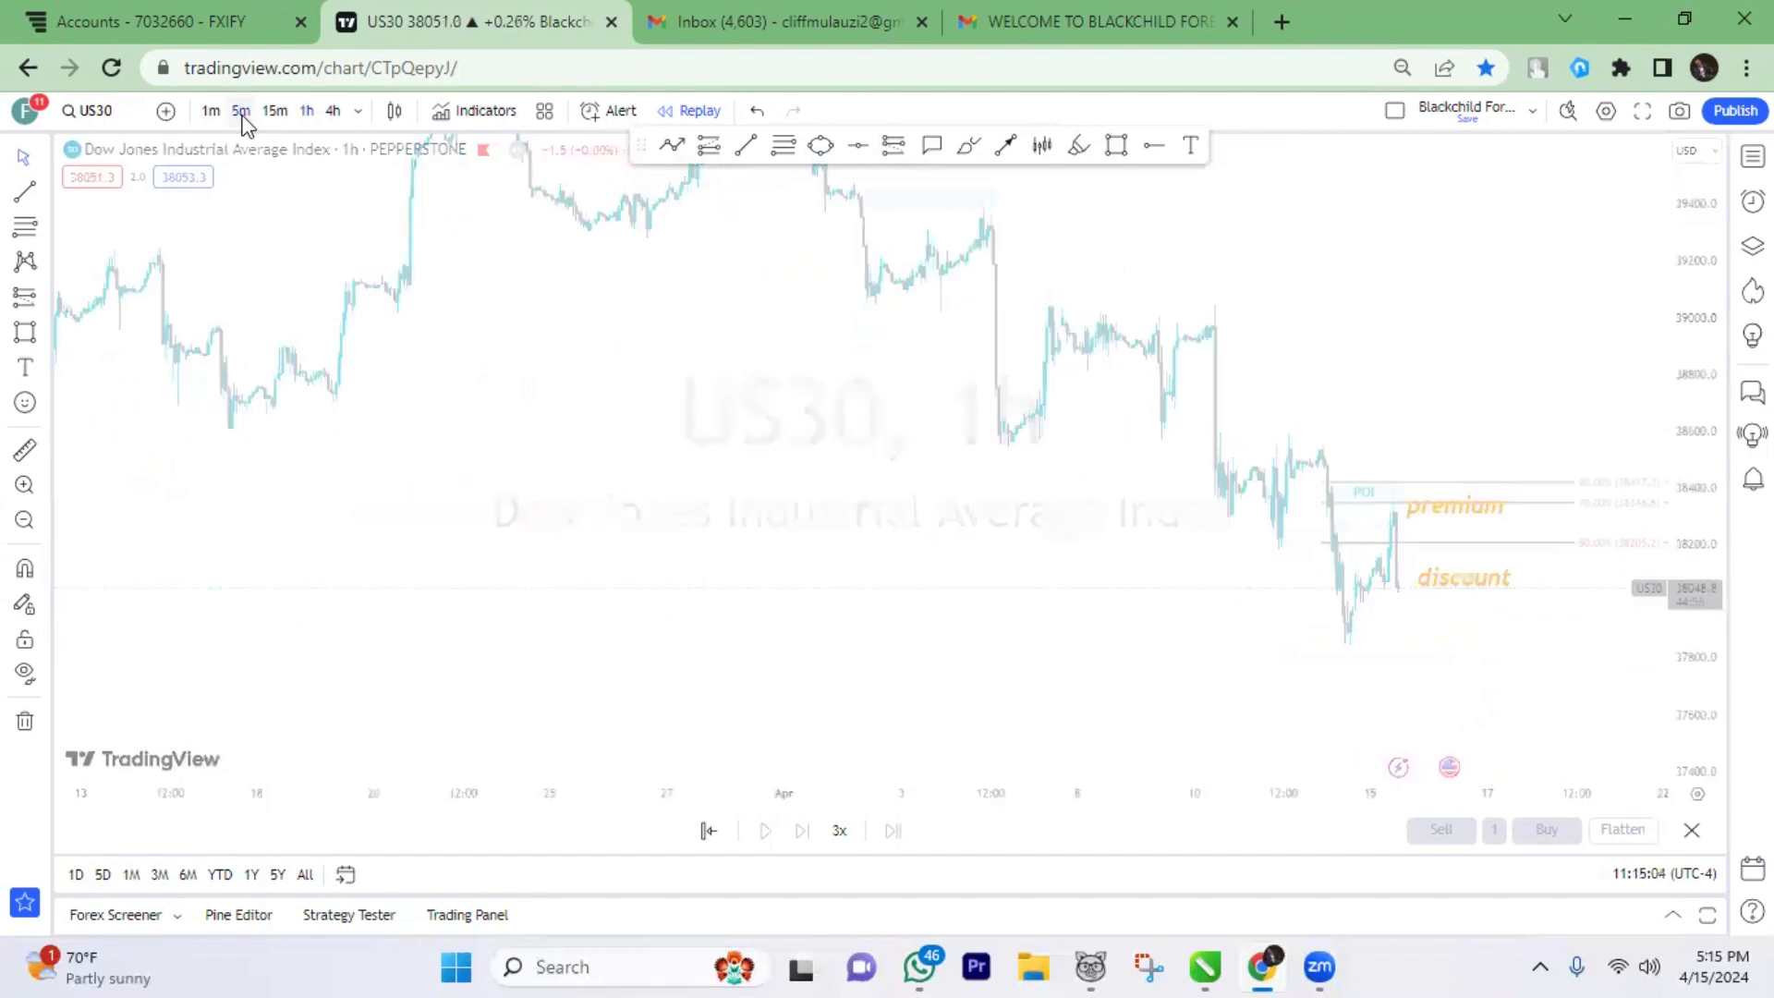
{"action": "left_click", "coordinate": [240, 110]}
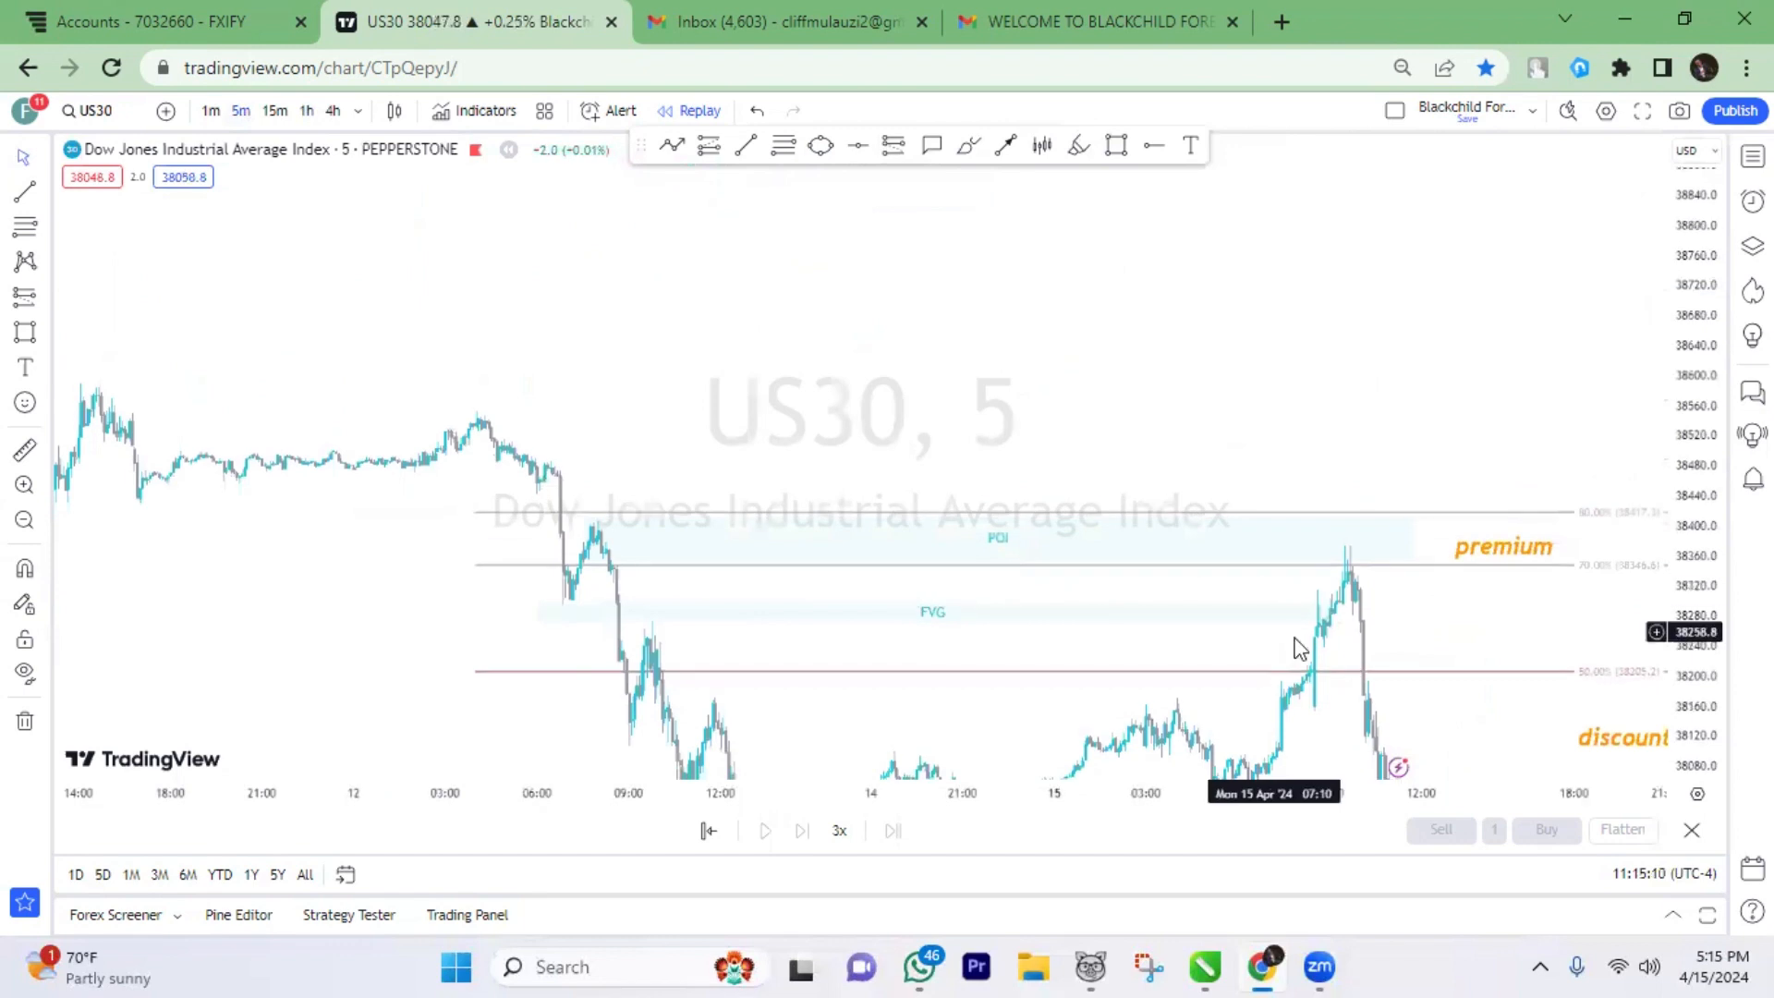
{"action": "mouse_move", "coordinate": [671, 614]}
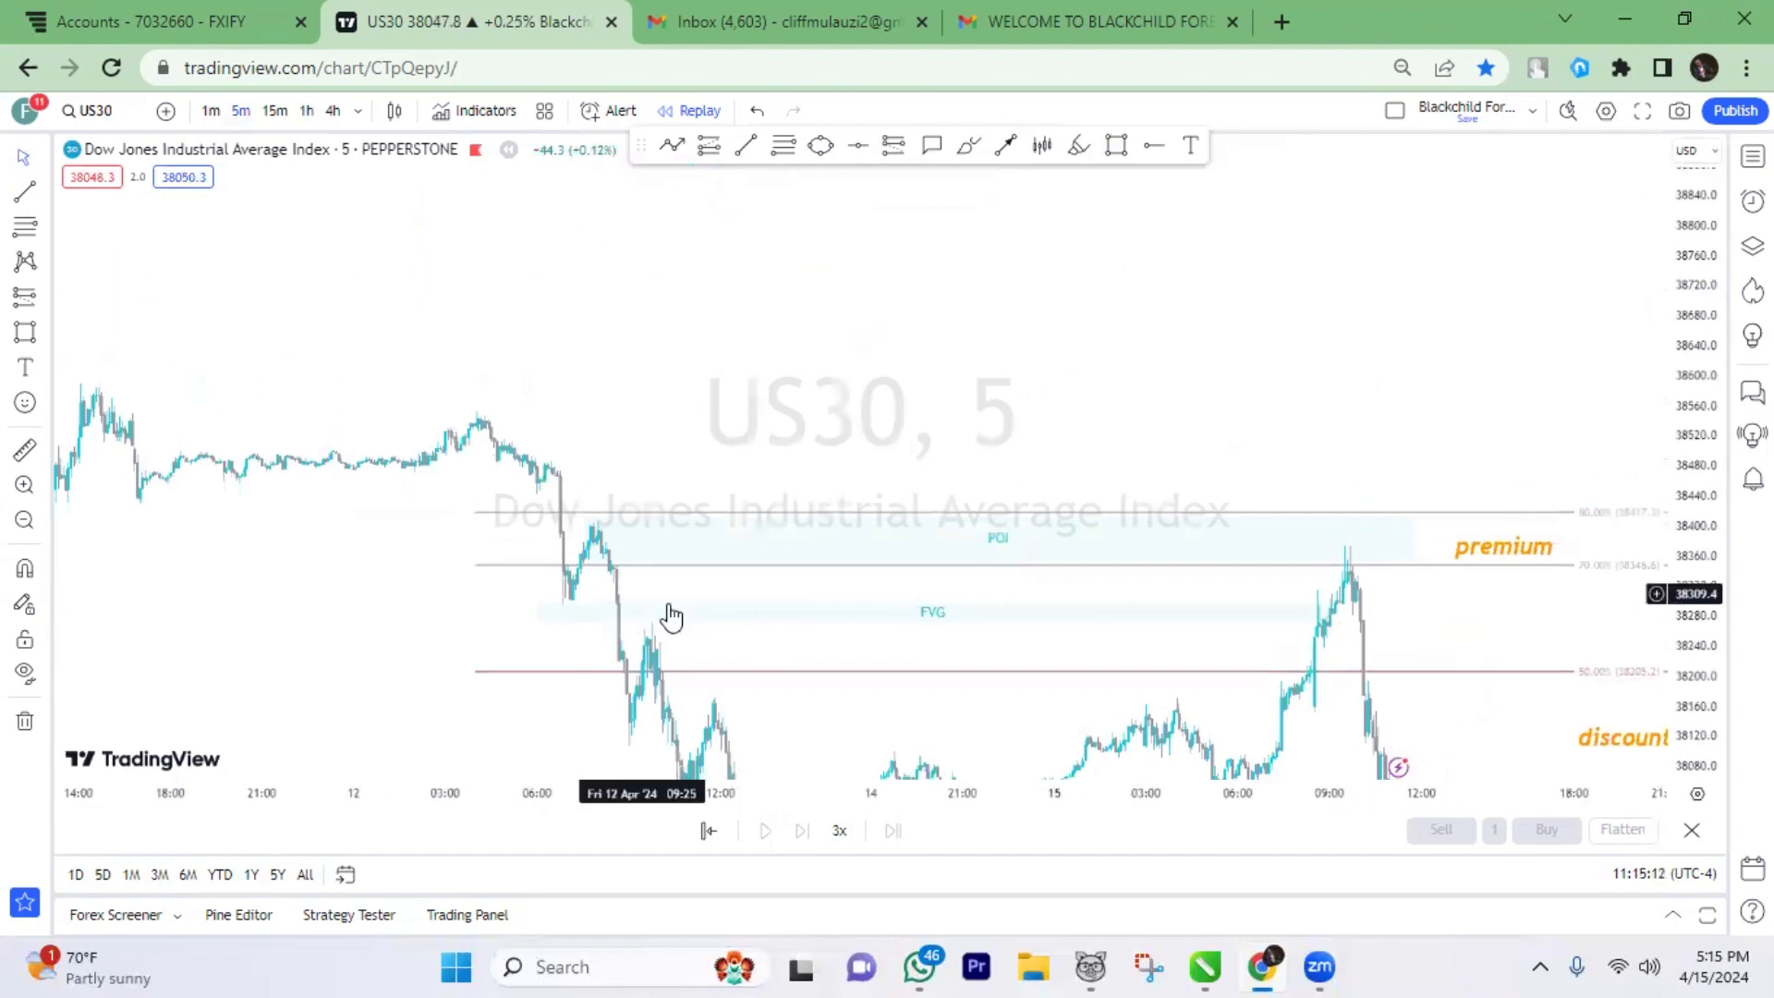
{"action": "left_click", "coordinate": [932, 612]}
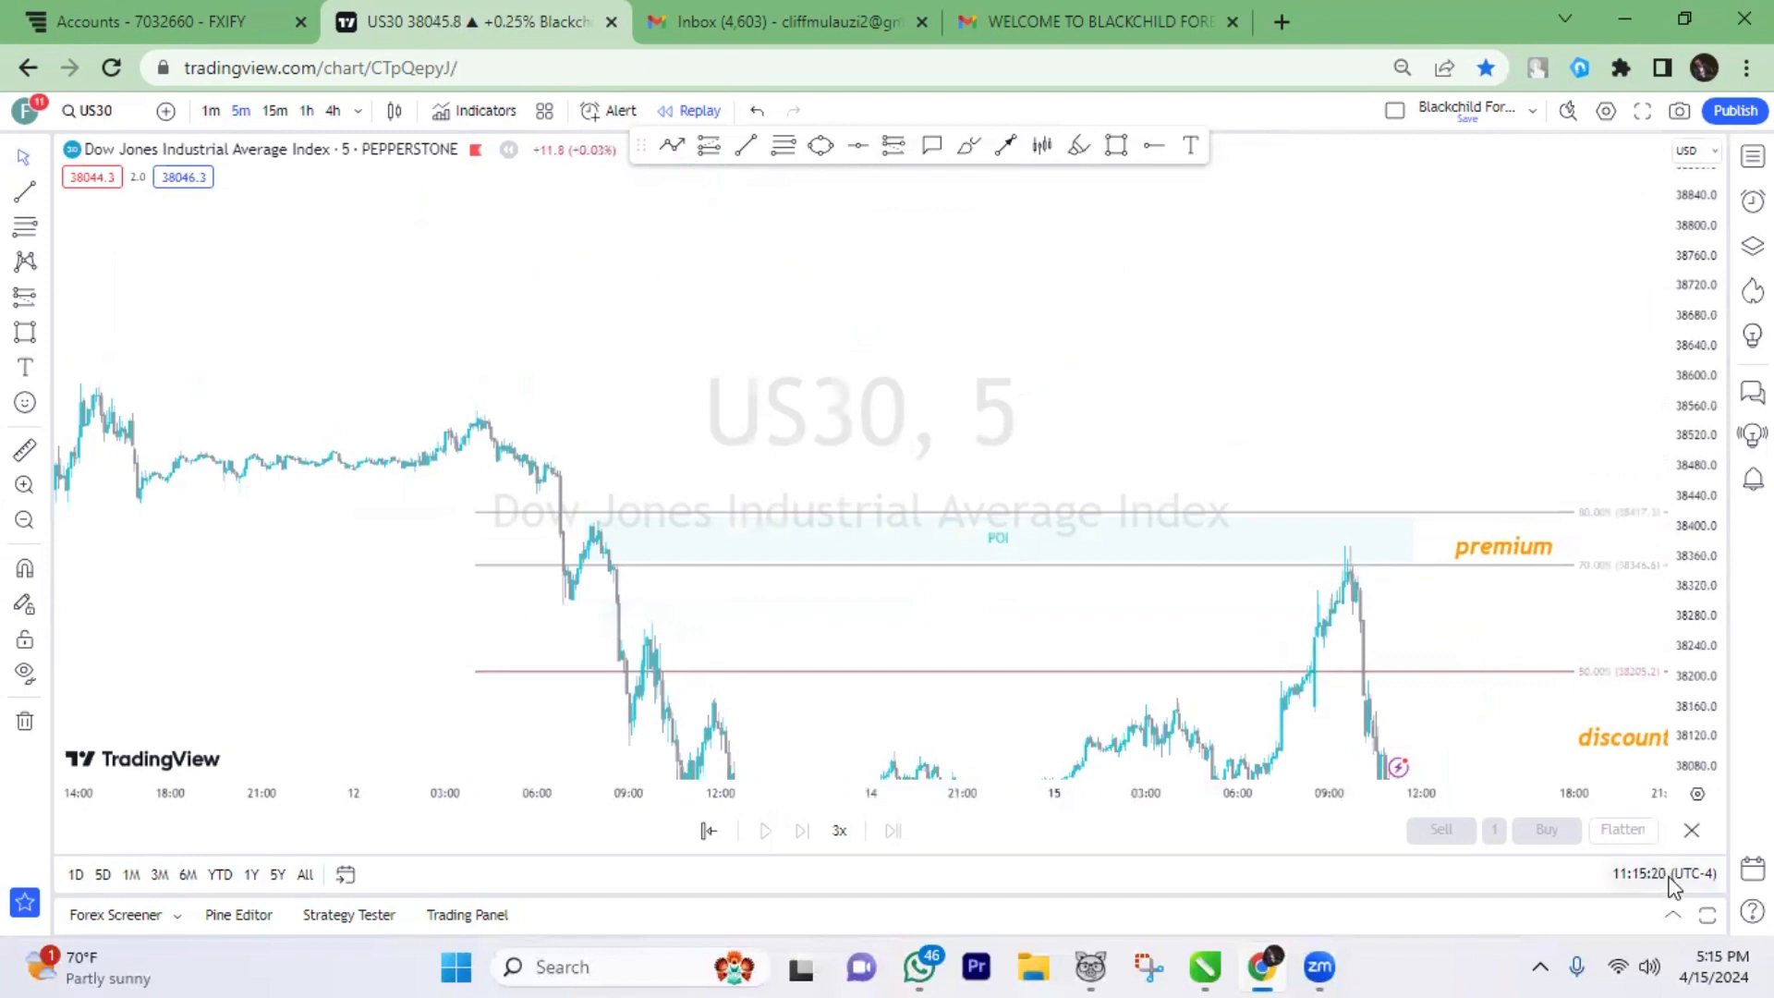
{"action": "left_click", "coordinate": [1664, 872]}
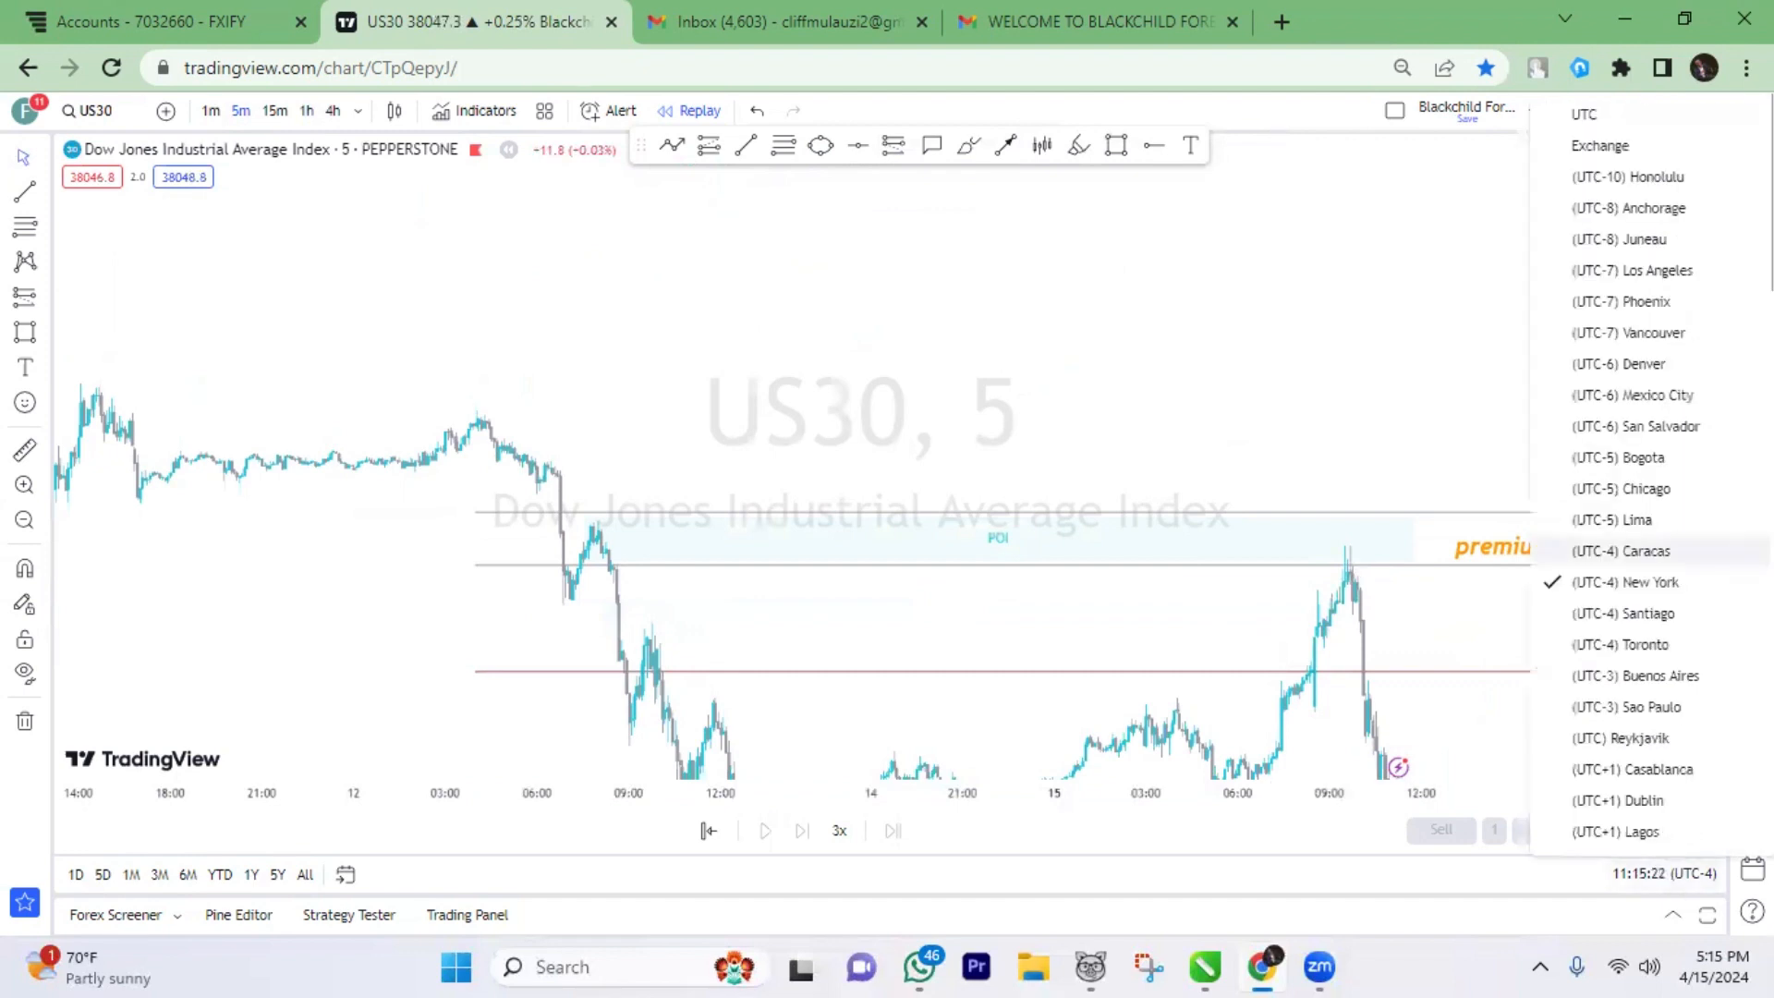
- Scroll the time-zone list to find a UTC+2 city
{"action": "scroll", "scroll_direction": "down", "scroll_amount": 3}
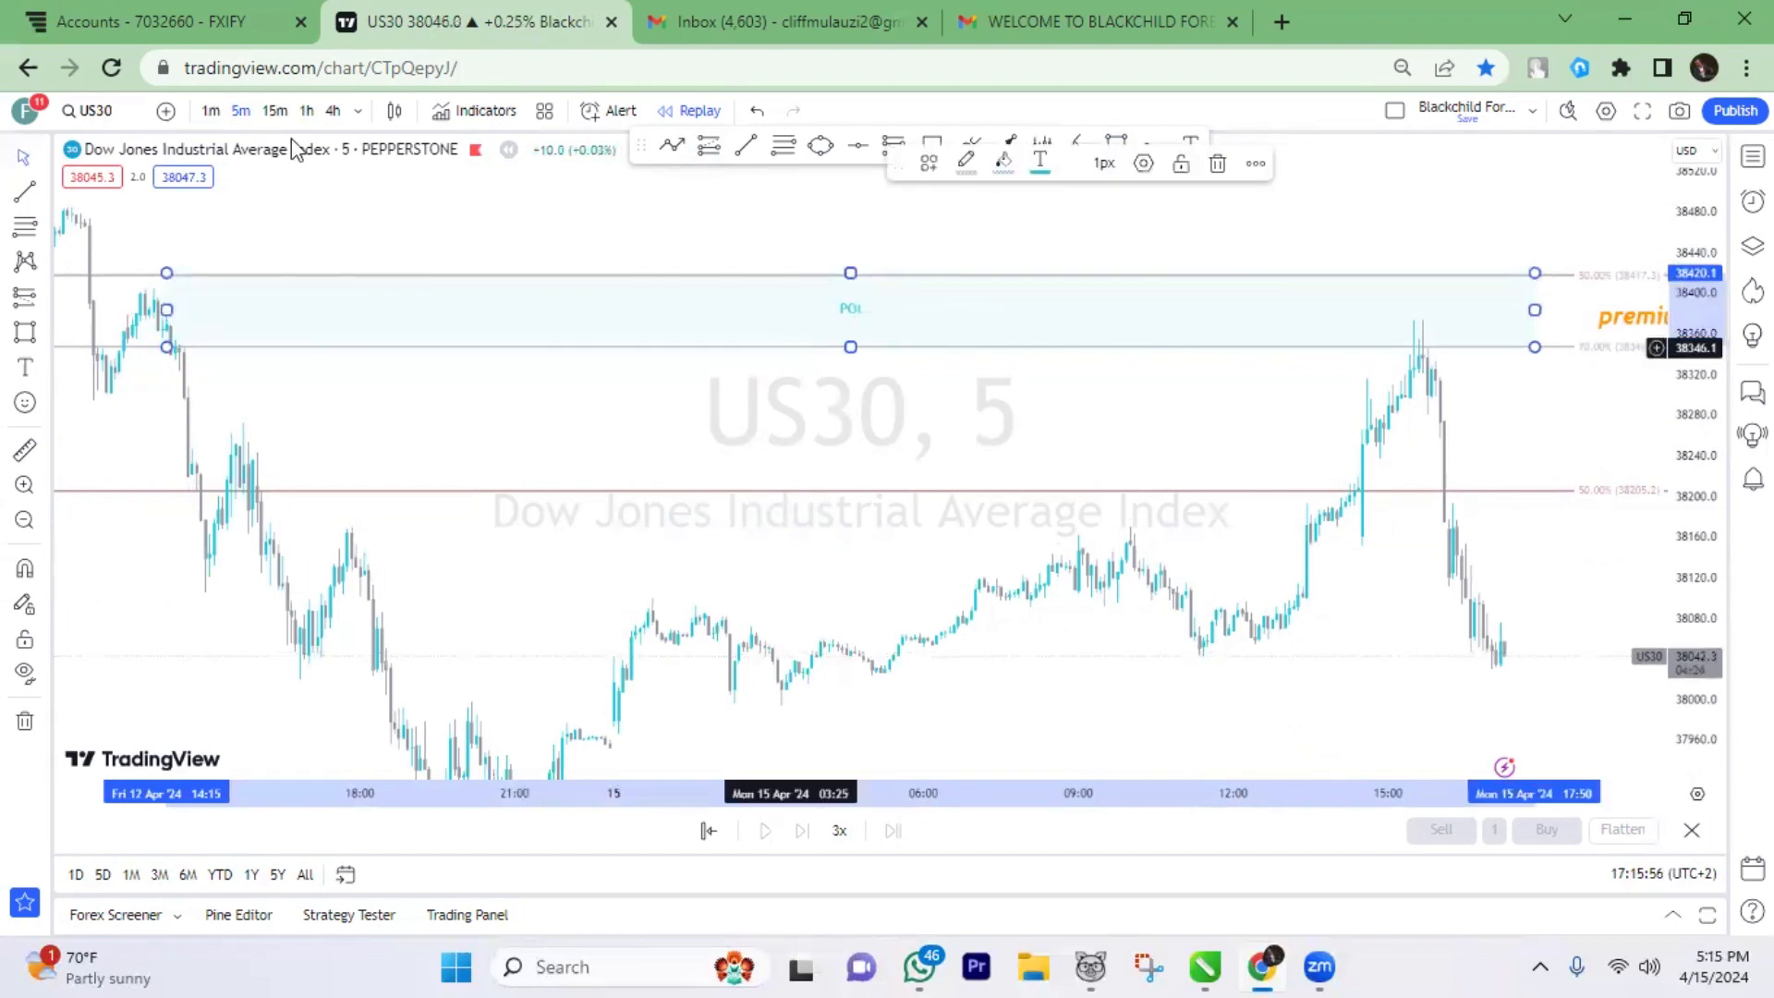
- Switch the US30 chart to 1-minute candles
{"action": "left_click", "coordinate": [208, 111]}
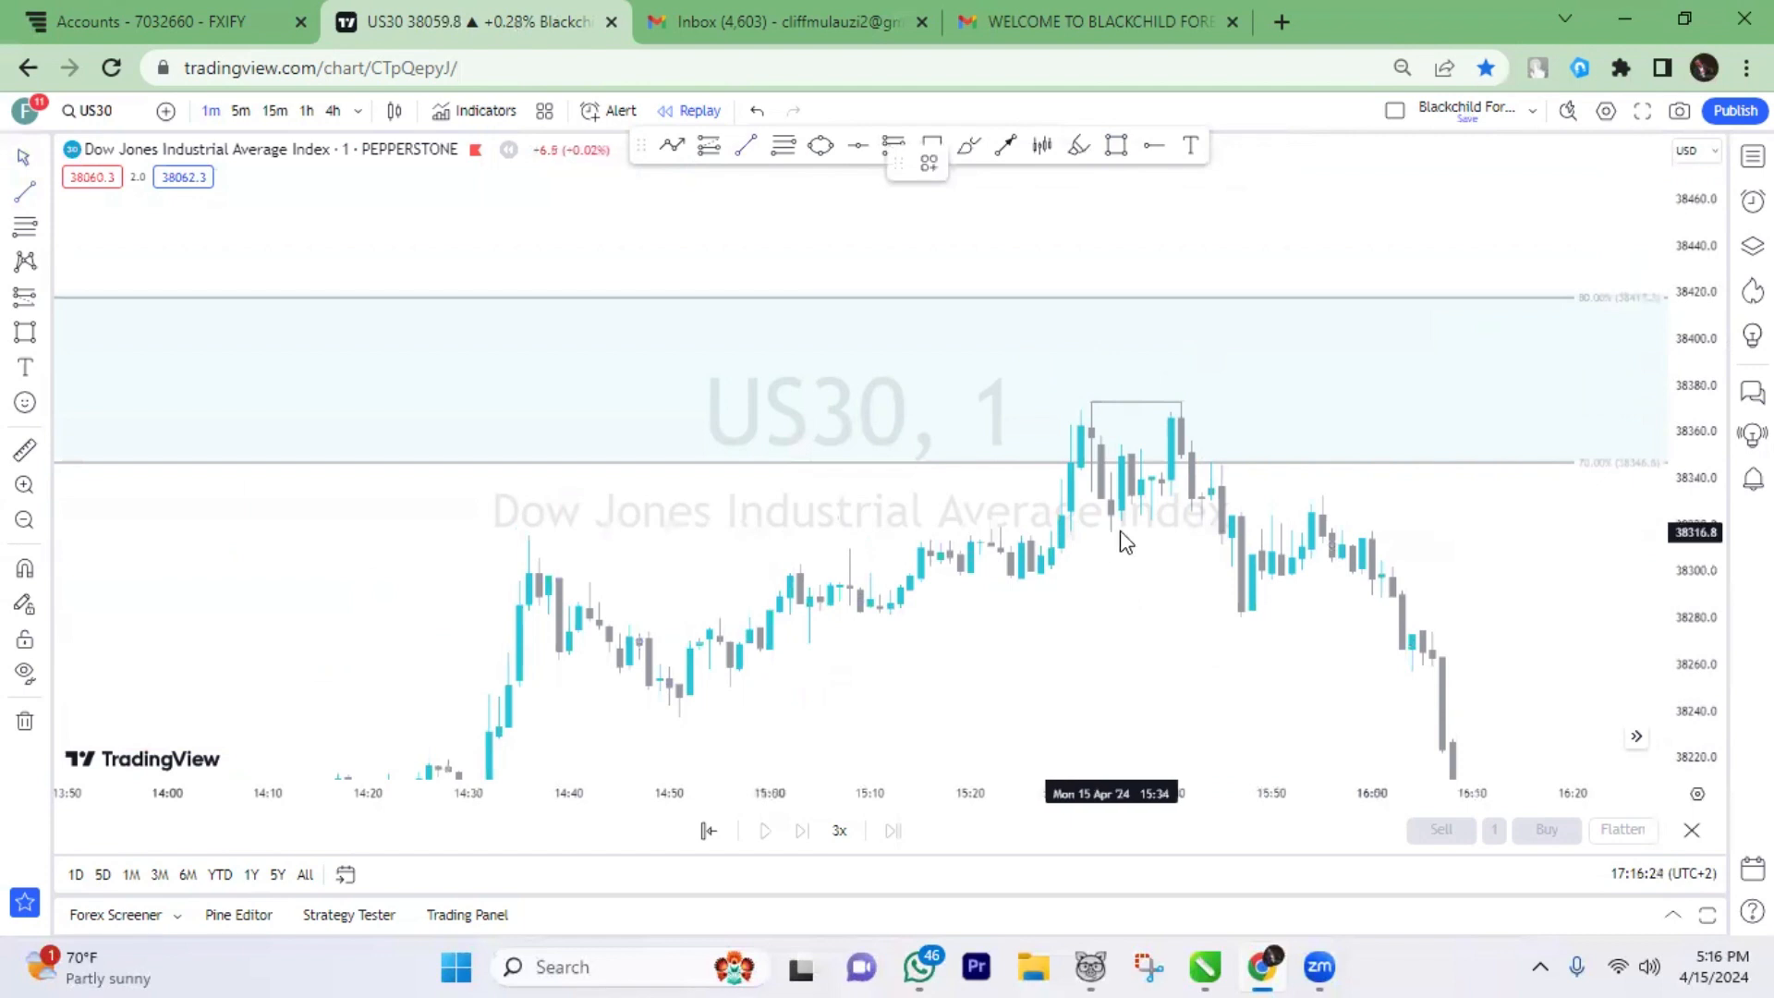
- Pan the 1-minute chart to leave room on the right
{"action": "left_click_drag", "start_coordinate": [1111, 532], "coordinate": [1215, 533]}
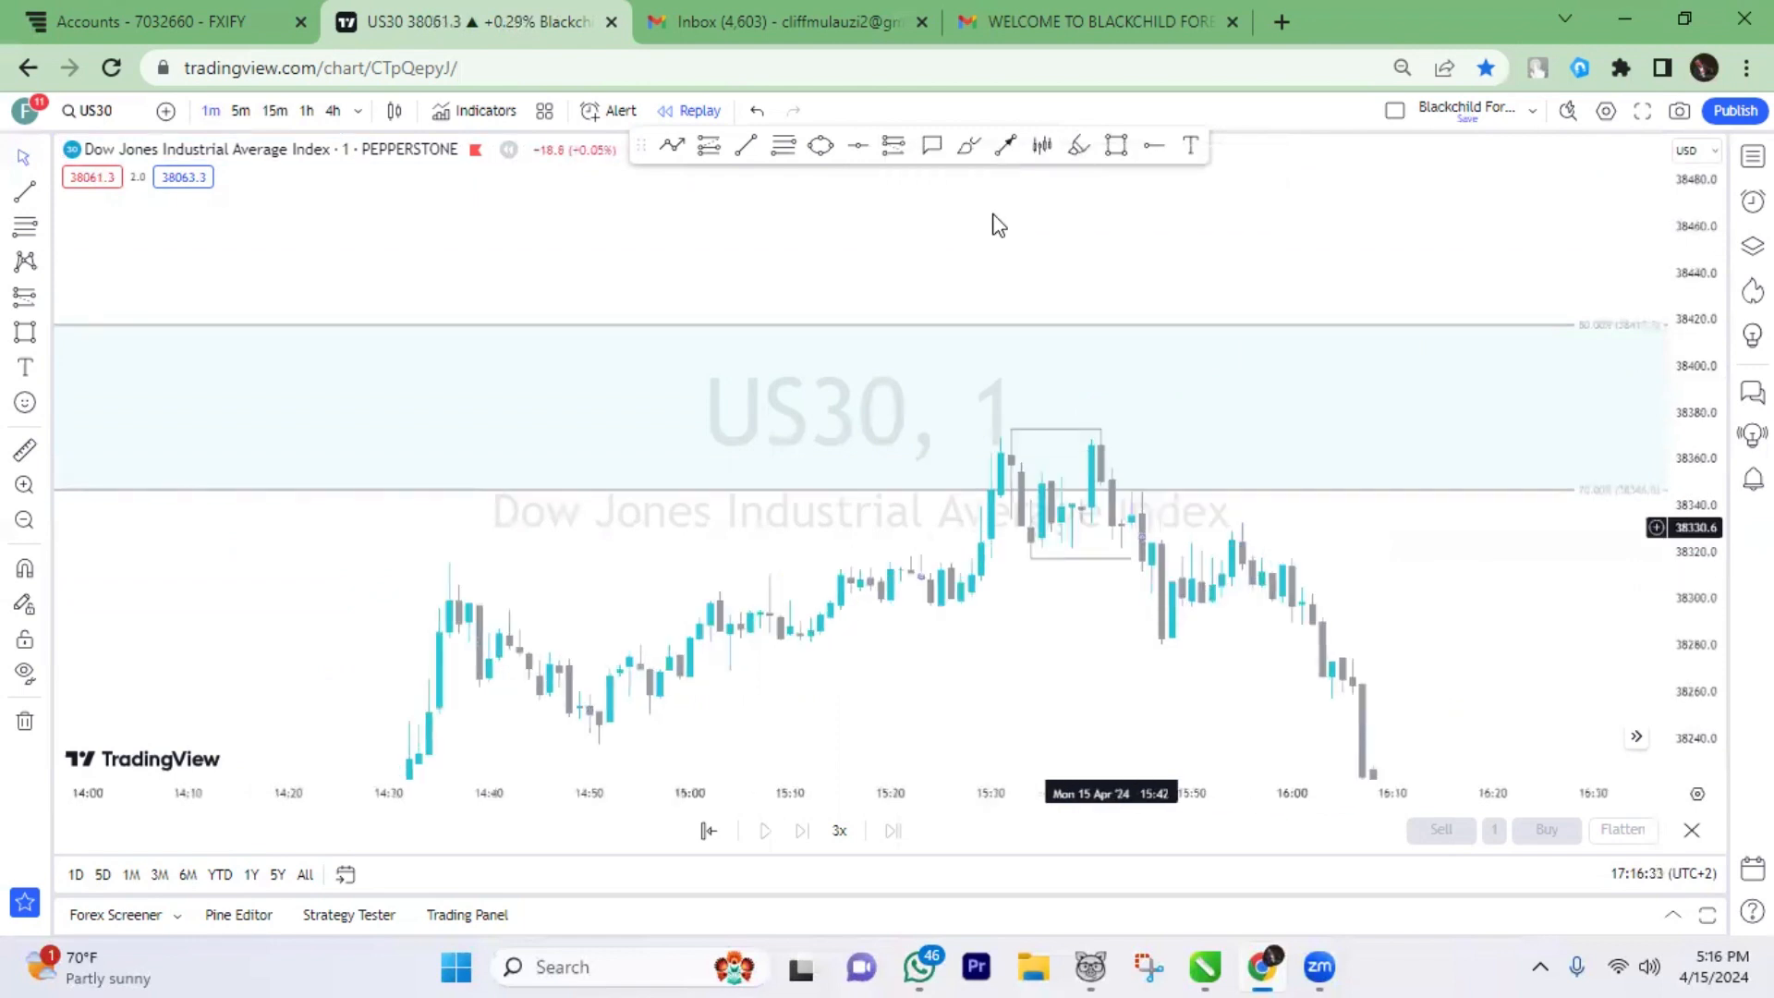
{"action": "mouse_move", "coordinate": [1214, 538]}
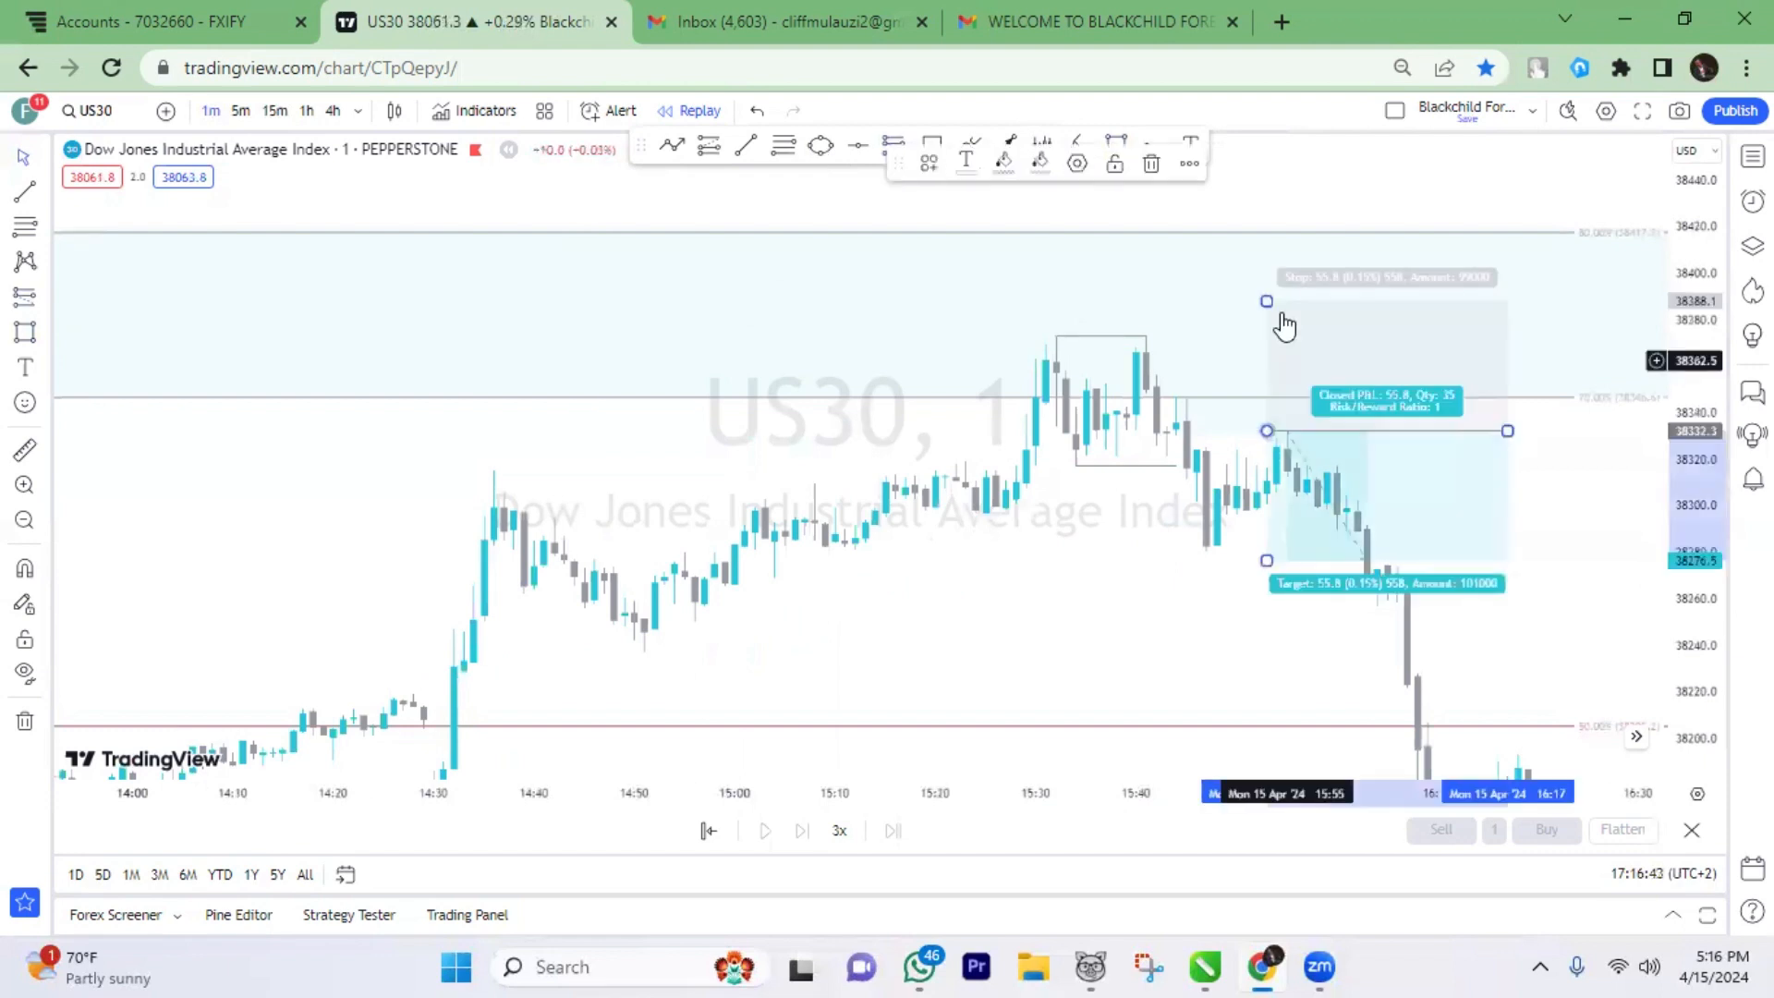
- Stretch the short position's target down toward 38031
{"action": "left_click_drag", "start_coordinate": [1267, 301], "coordinate": [1262, 326]}
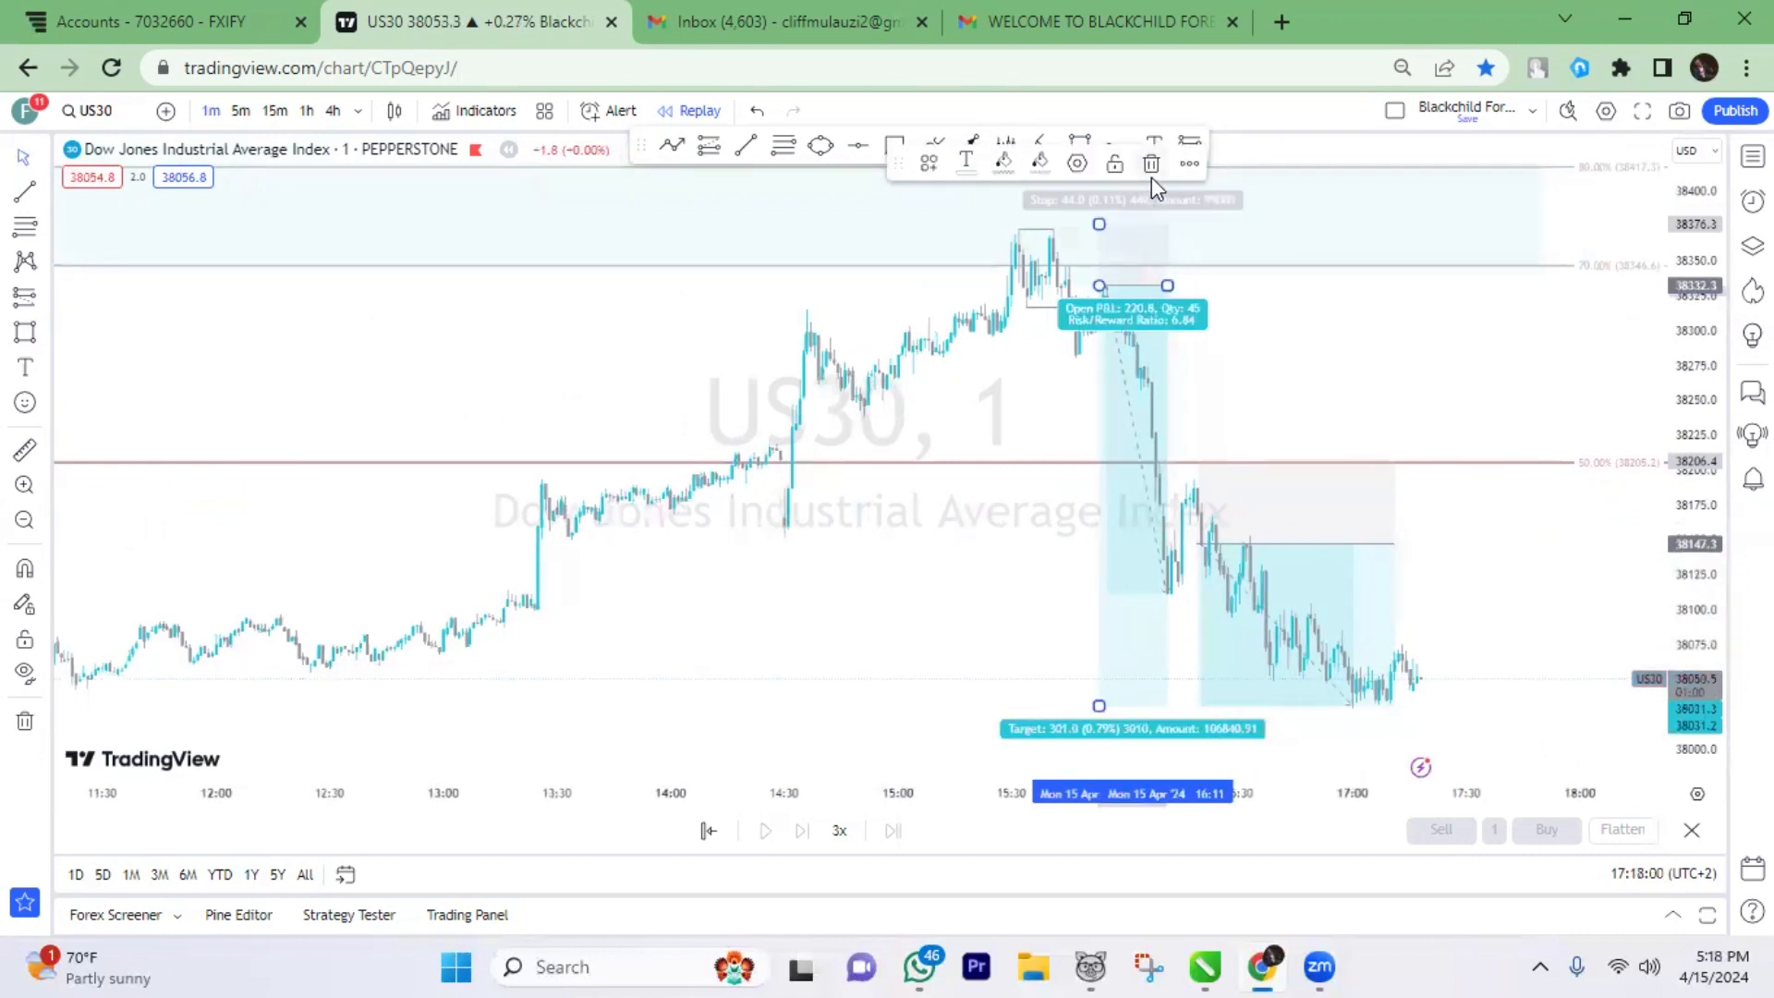
- Delete the larger short position
{"action": "left_click", "coordinate": [1149, 163]}
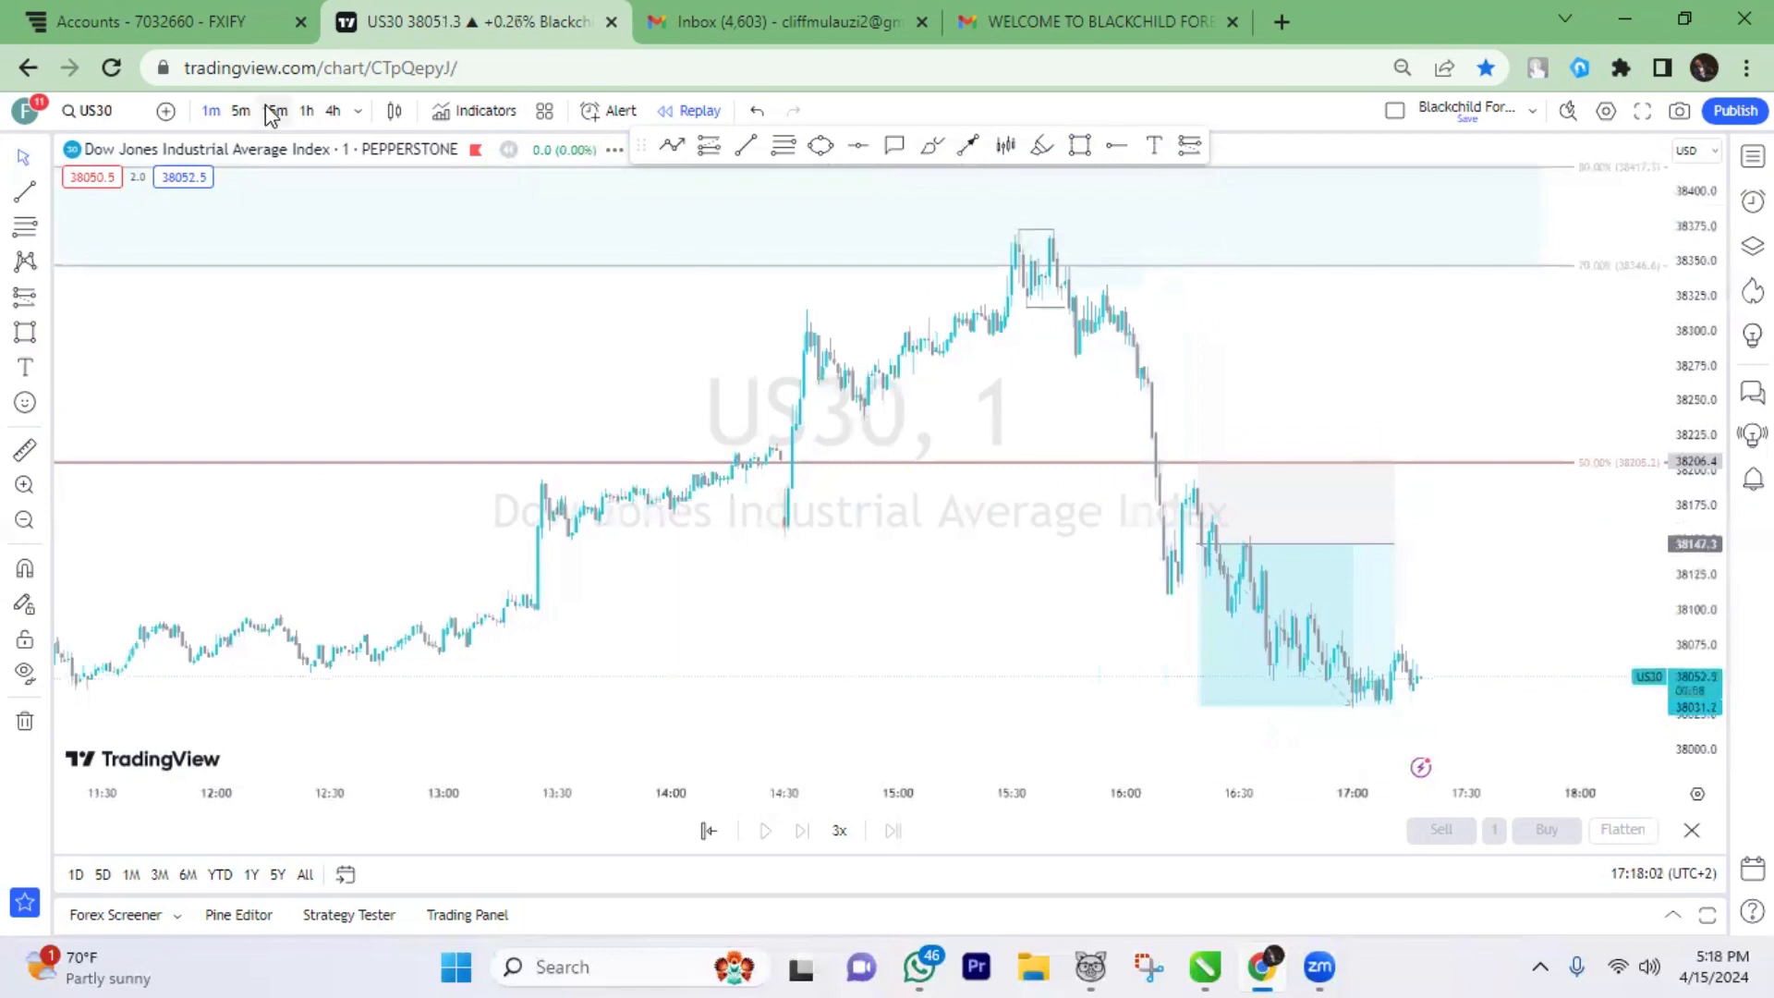
- Switch the US30 chart to 15-minute candles
{"action": "left_click", "coordinate": [275, 111]}
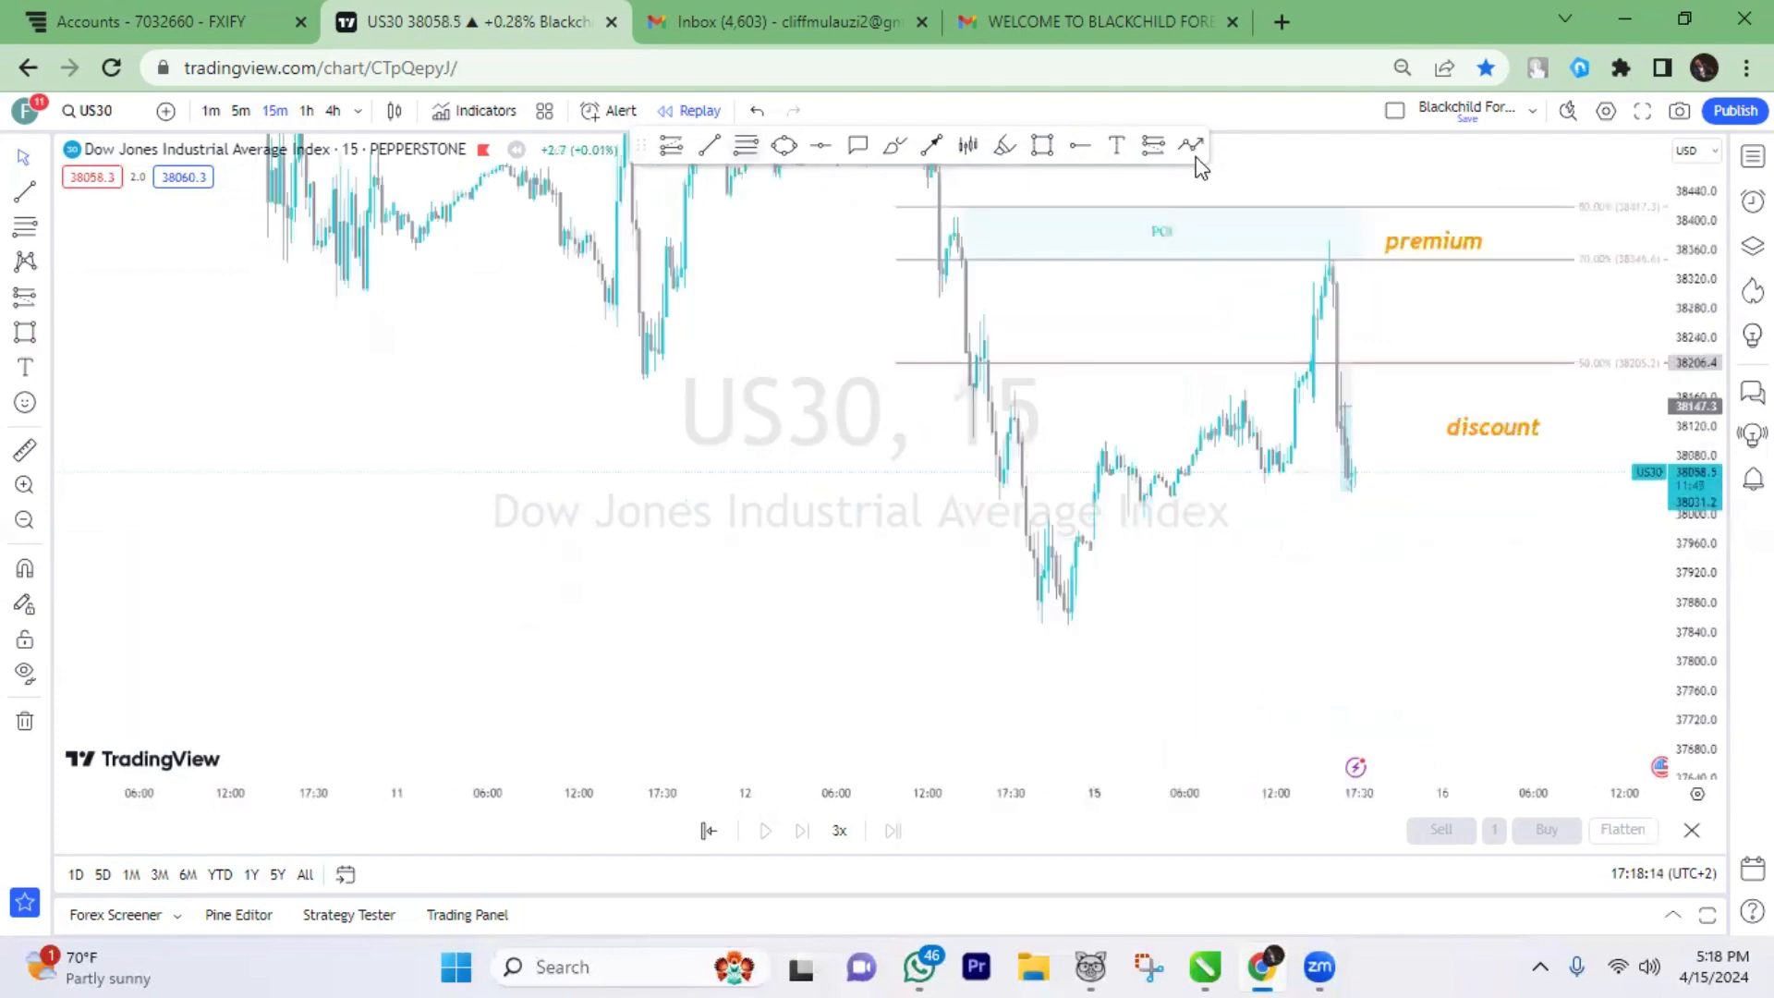
- Shift the chart left to make room for the projected path, then switch US30 to 1-hour candles
{"action": "left_click_drag", "start_coordinate": [1365, 483], "coordinate": [1401, 364]}
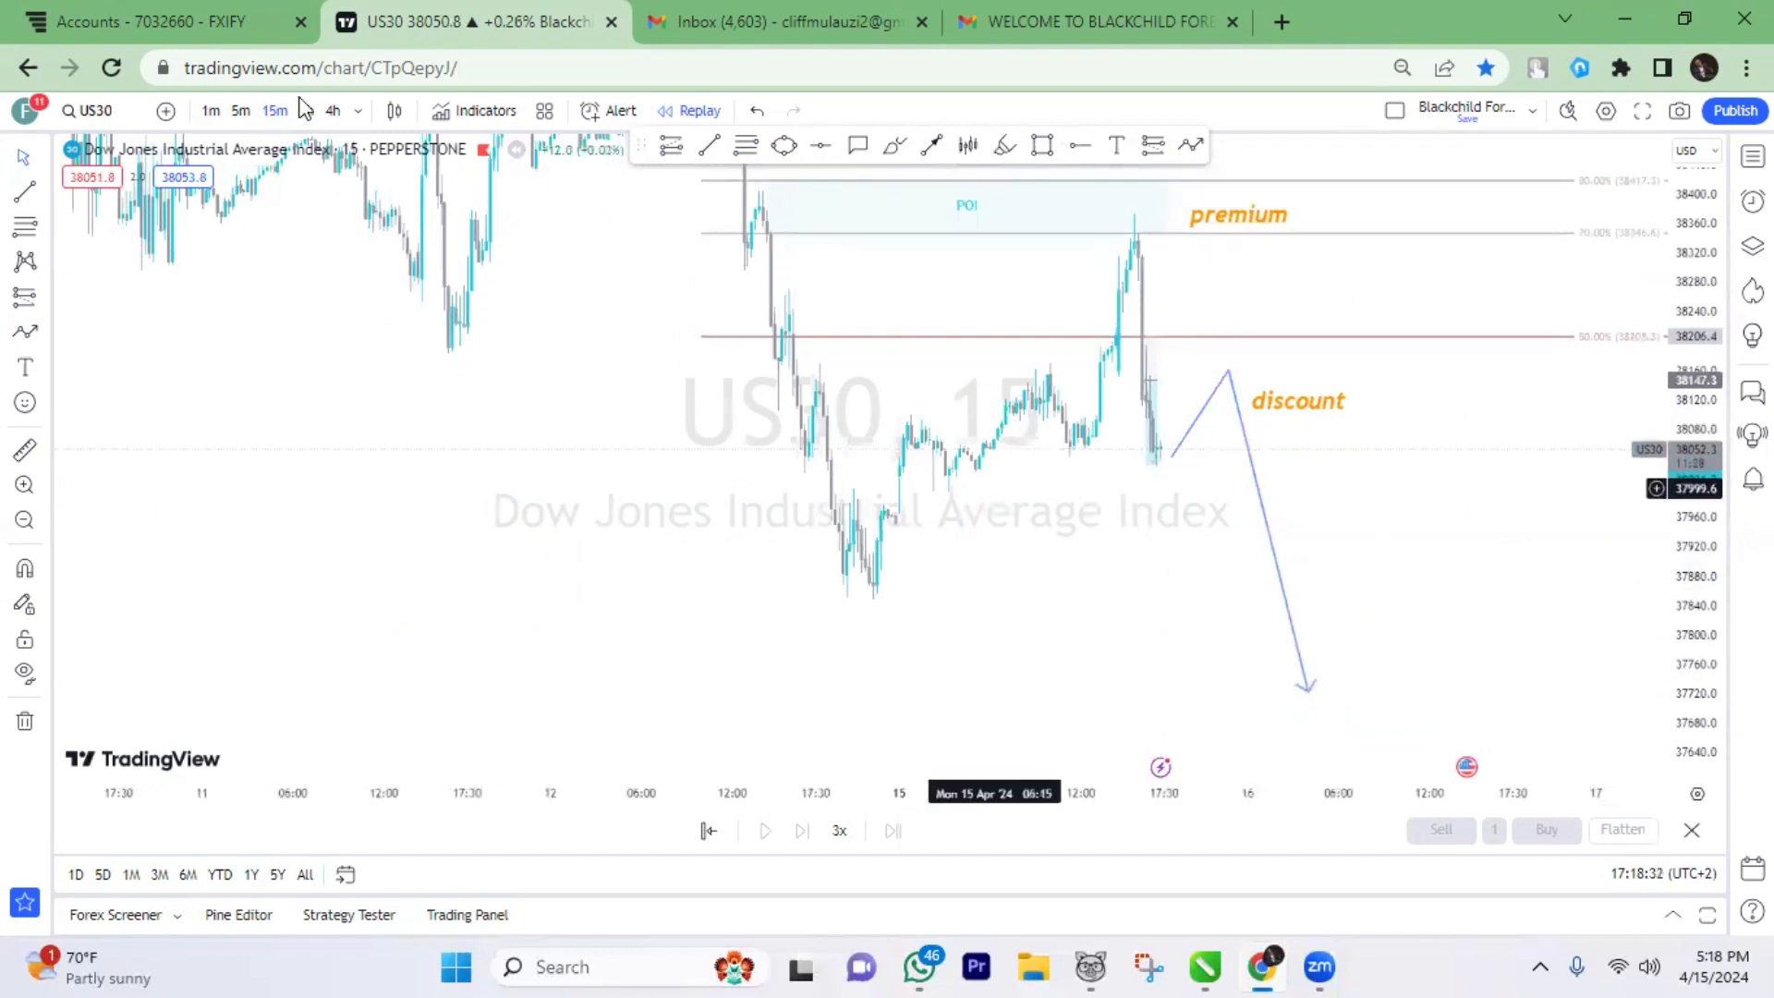
{"action": "left_click", "coordinate": [306, 110]}
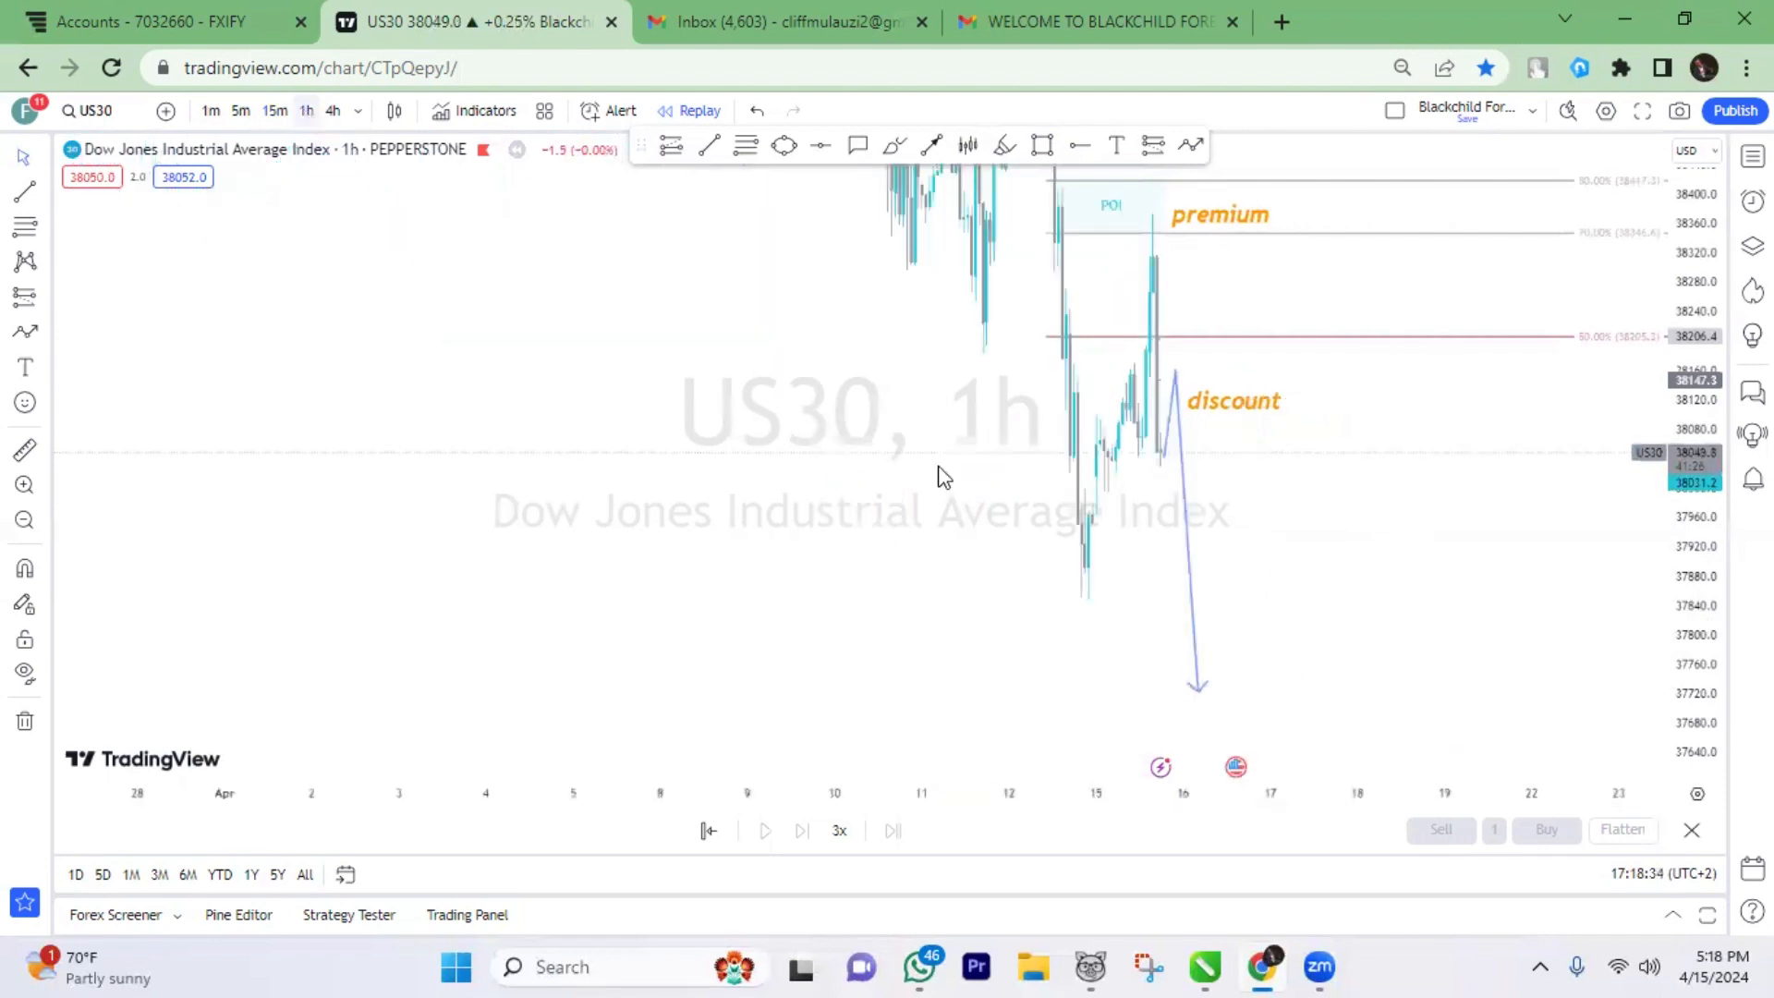
{"action": "mouse_move", "coordinate": [1357, 459]}
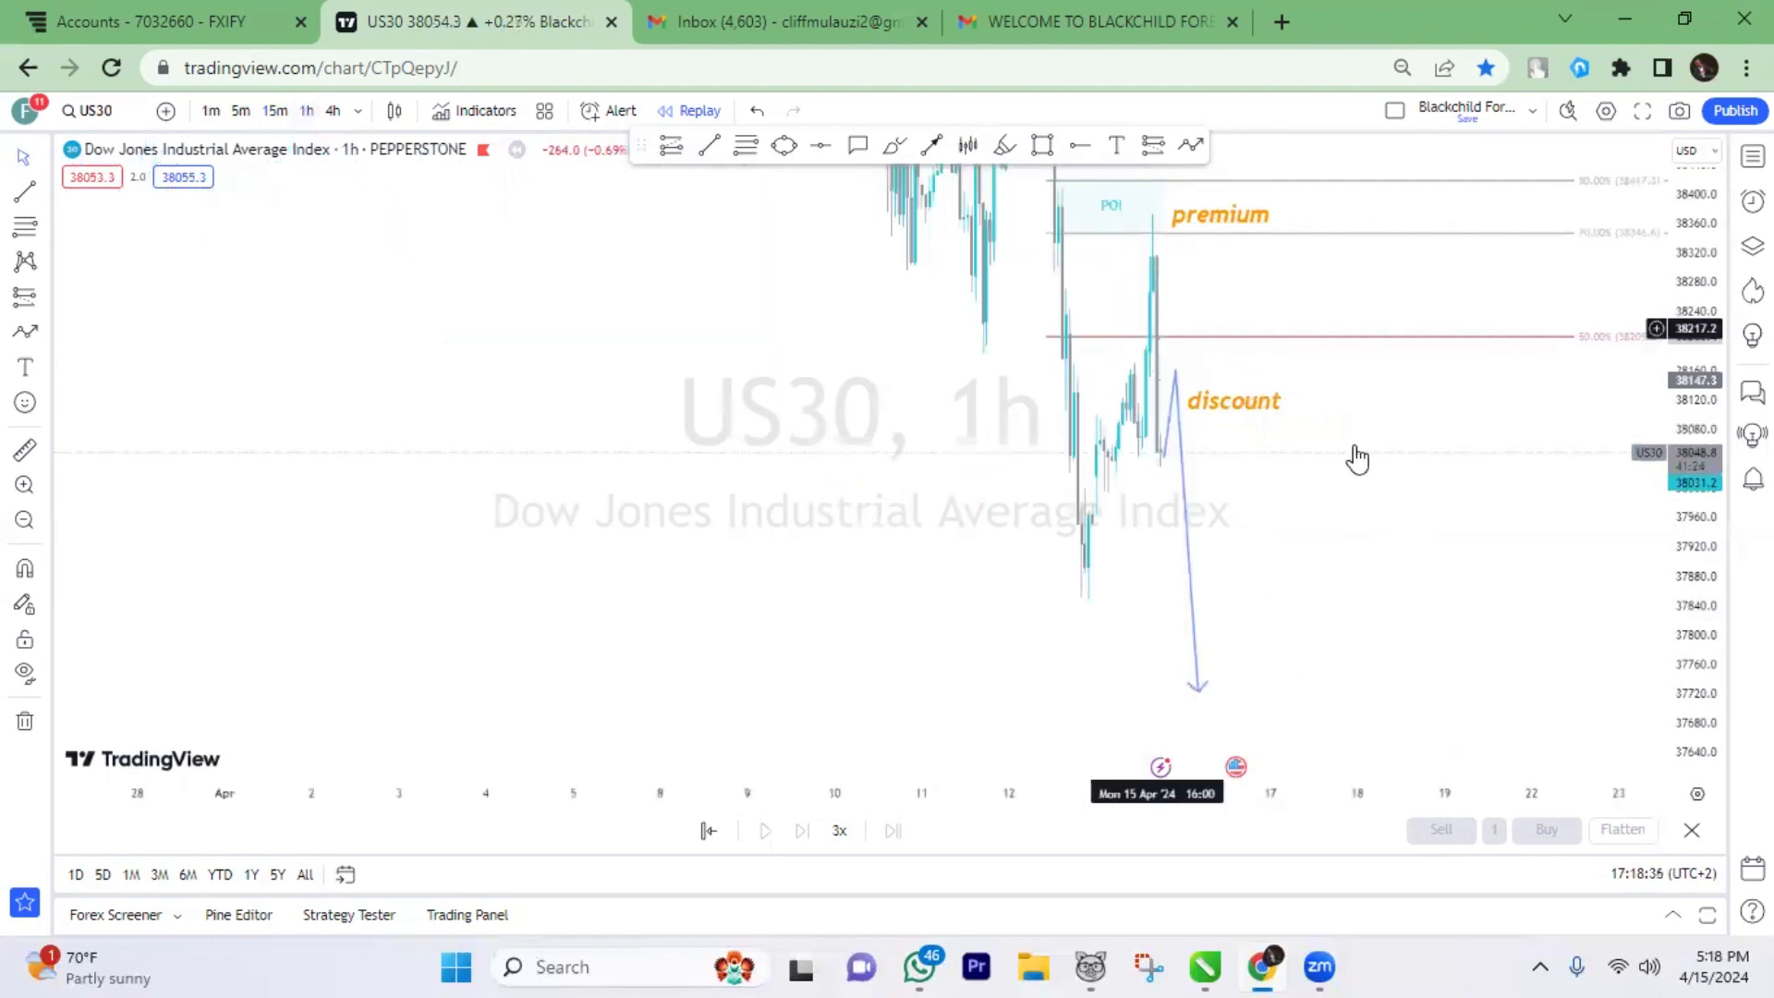